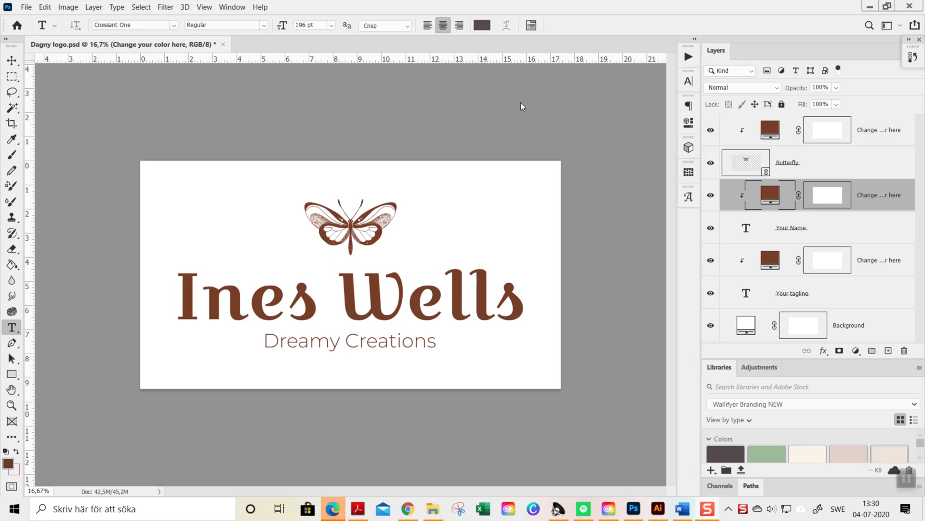
pyautogui.moveTo(521, 103)
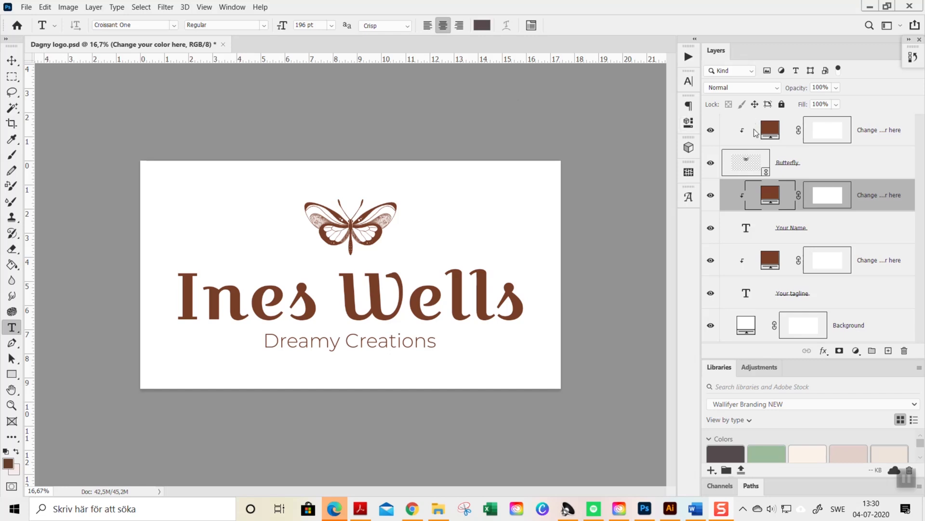
pyautogui.moveTo(749, 214)
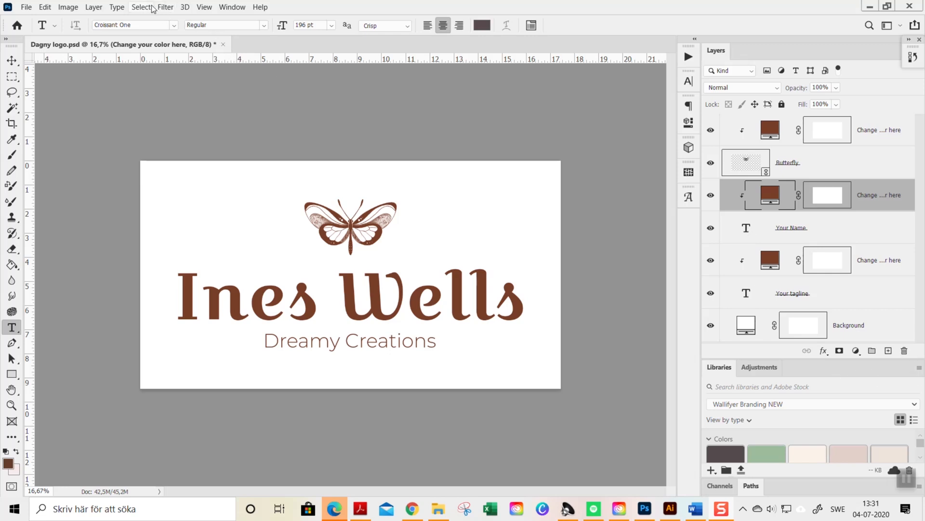
pyautogui.moveTo(232, 7)
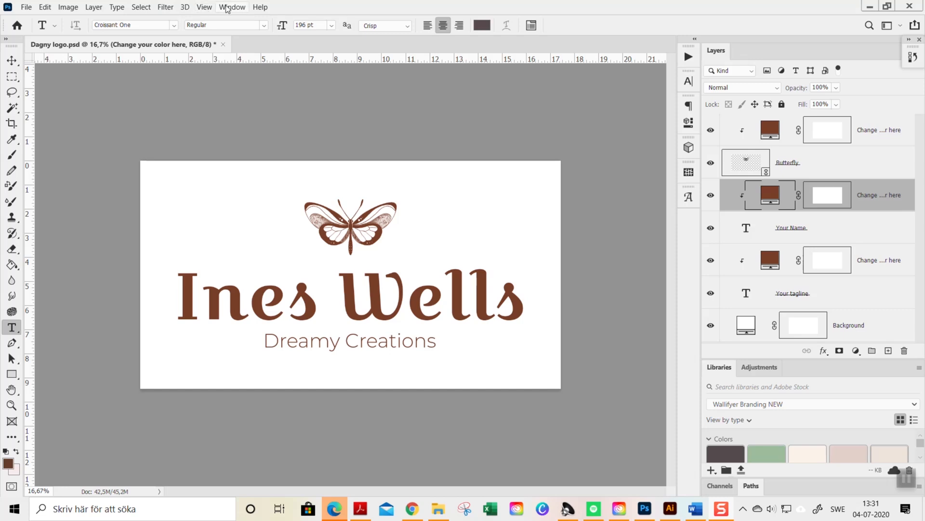
# Turn off the Background layer's visibility so the logo shows on transparency
pyautogui.click(232, 7)
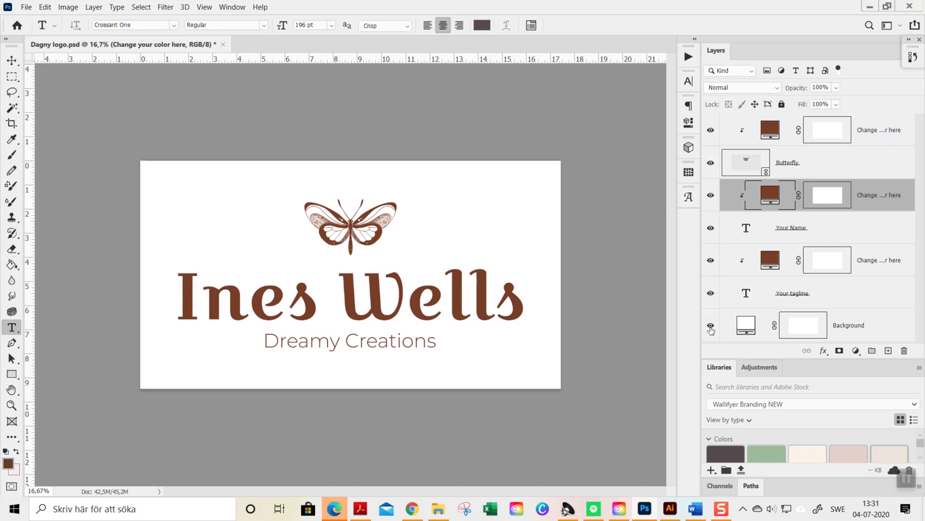
pyautogui.moveTo(712, 327)
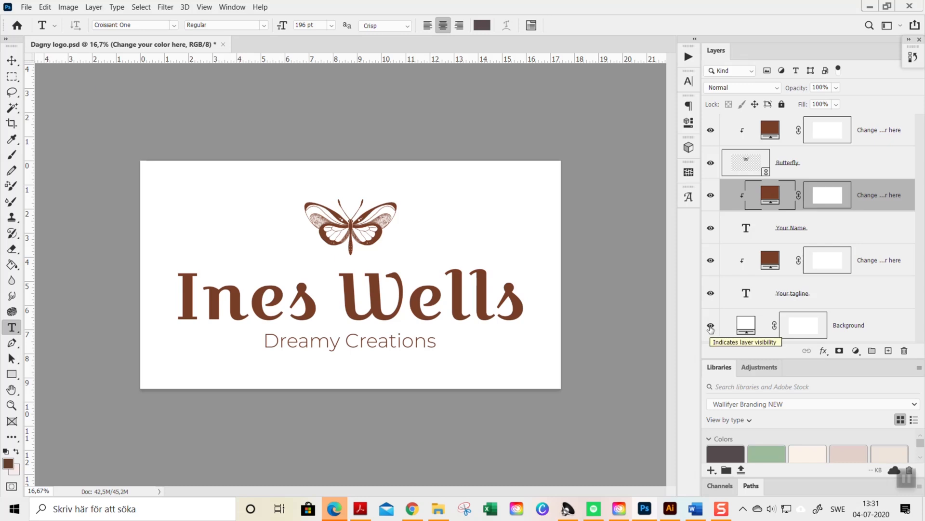
pyautogui.moveTo(711, 330)
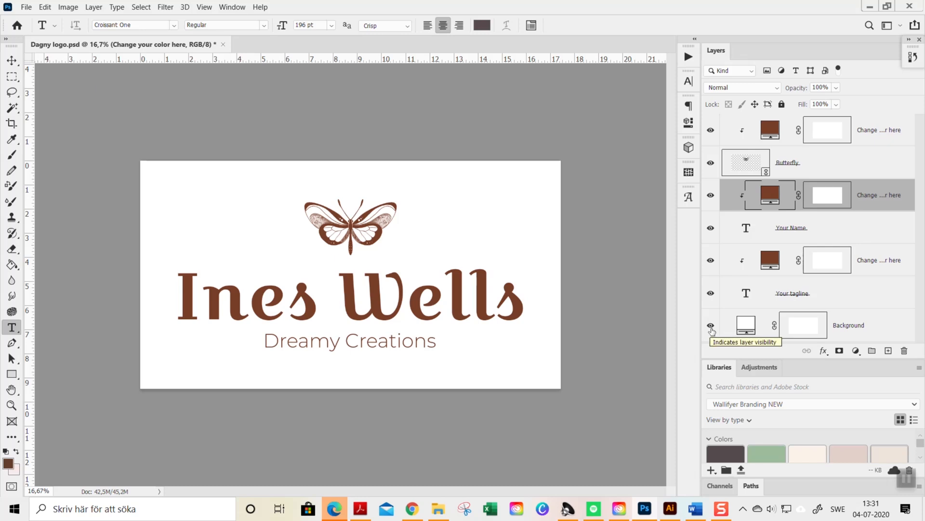
pyautogui.moveTo(747, 324)
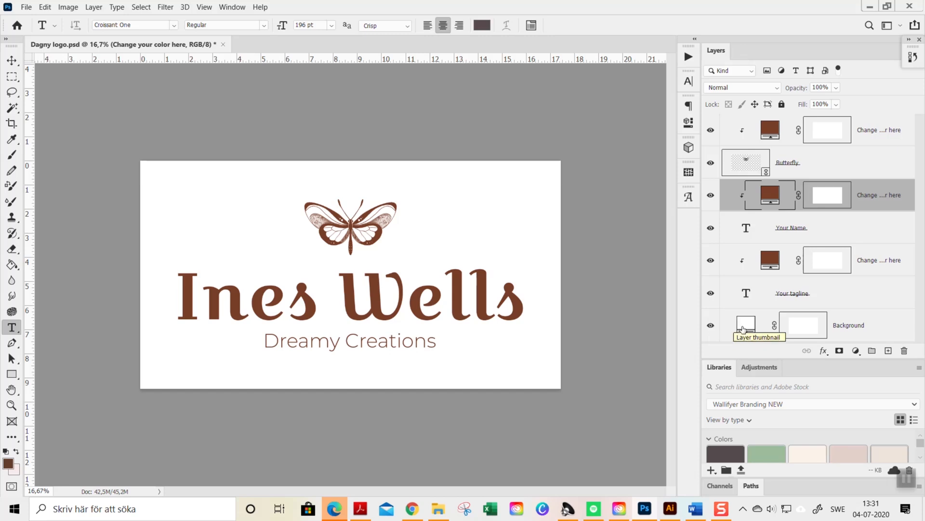
pyautogui.moveTo(743, 330)
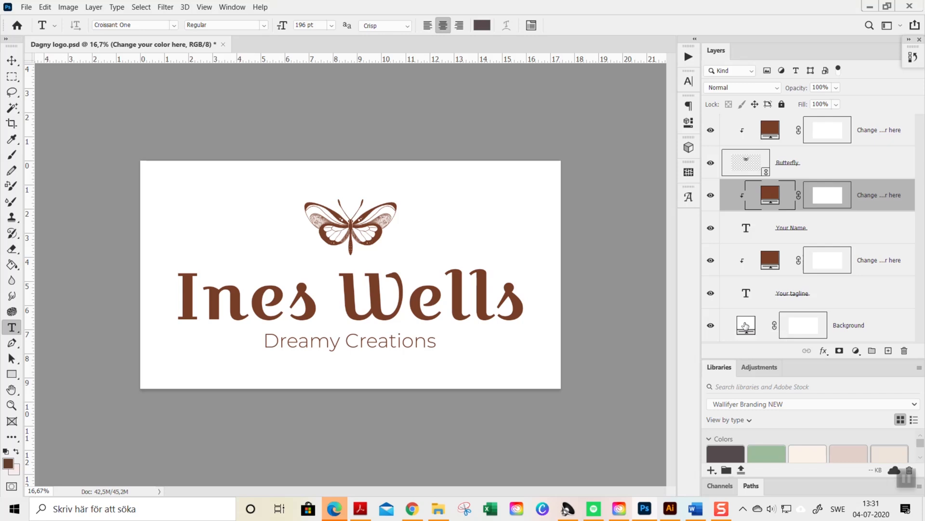
pyautogui.moveTo(720, 329)
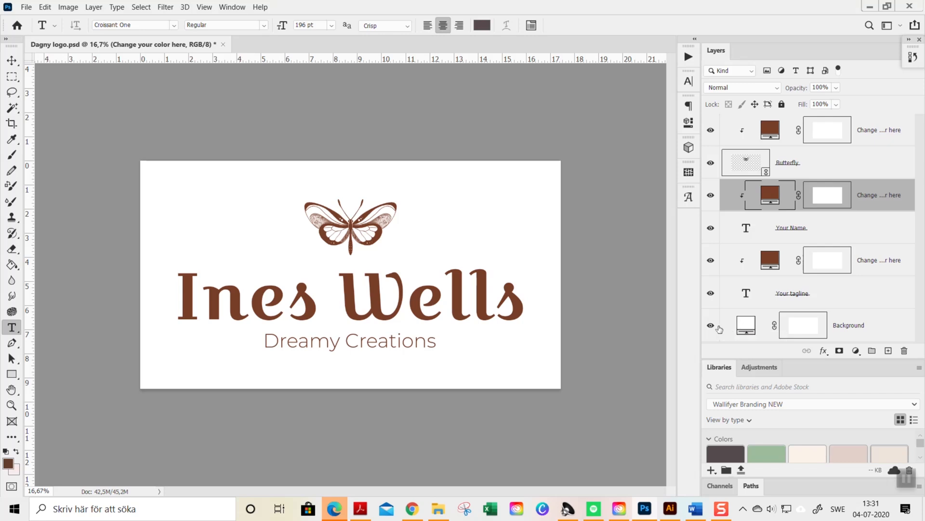
pyautogui.click(712, 325)
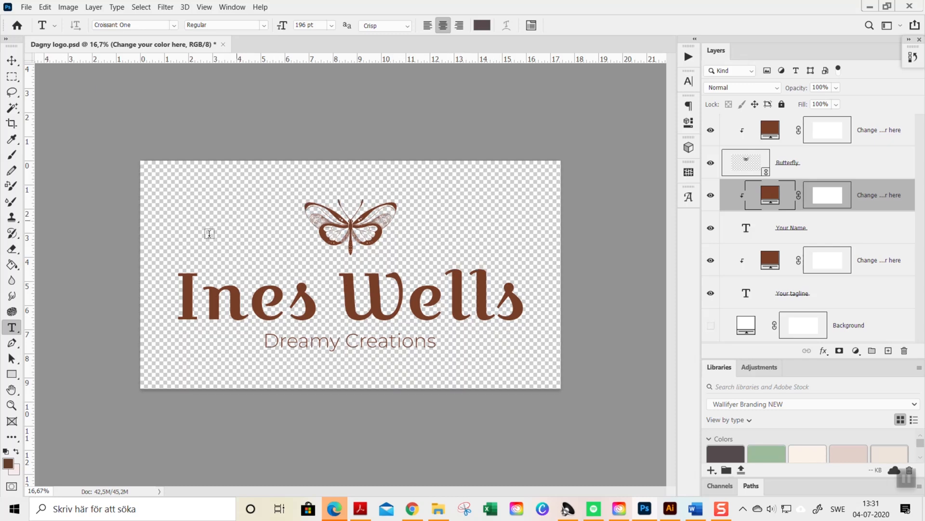
pyautogui.moveTo(480, 361)
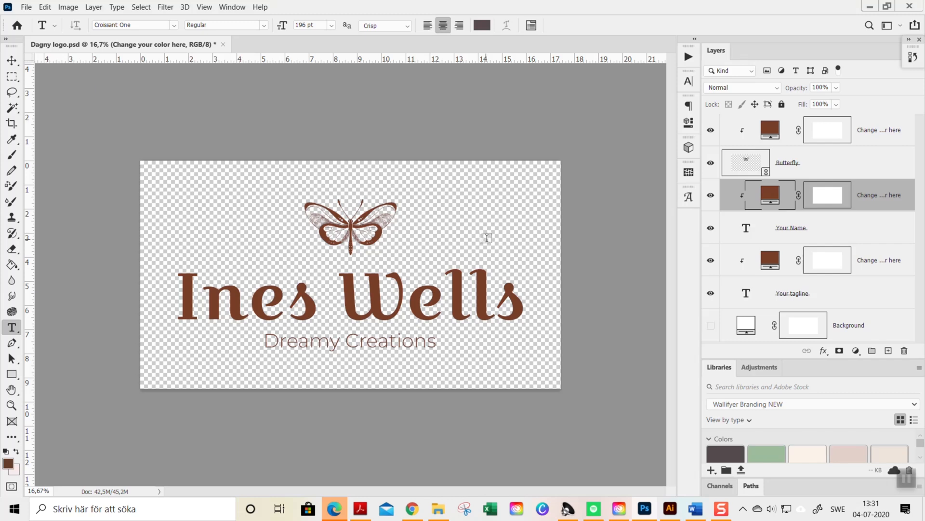
pyautogui.moveTo(476, 220)
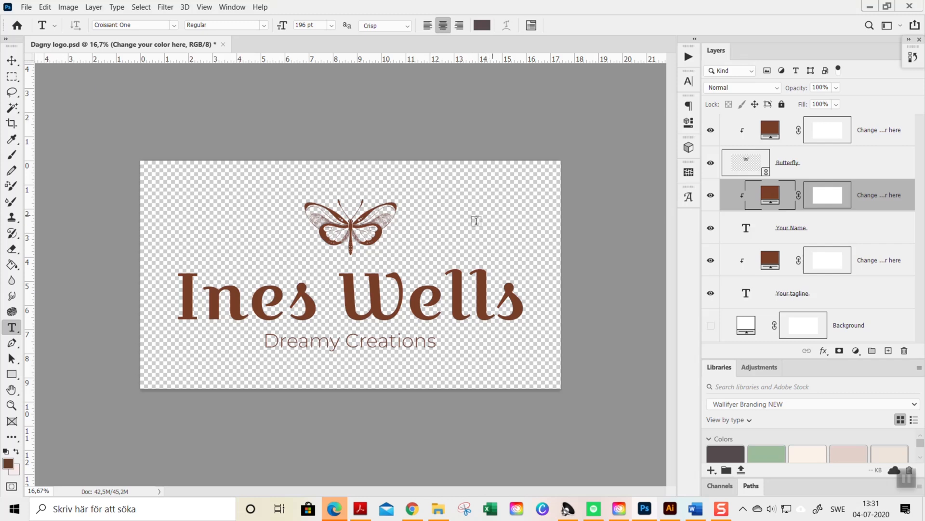
pyautogui.moveTo(484, 238)
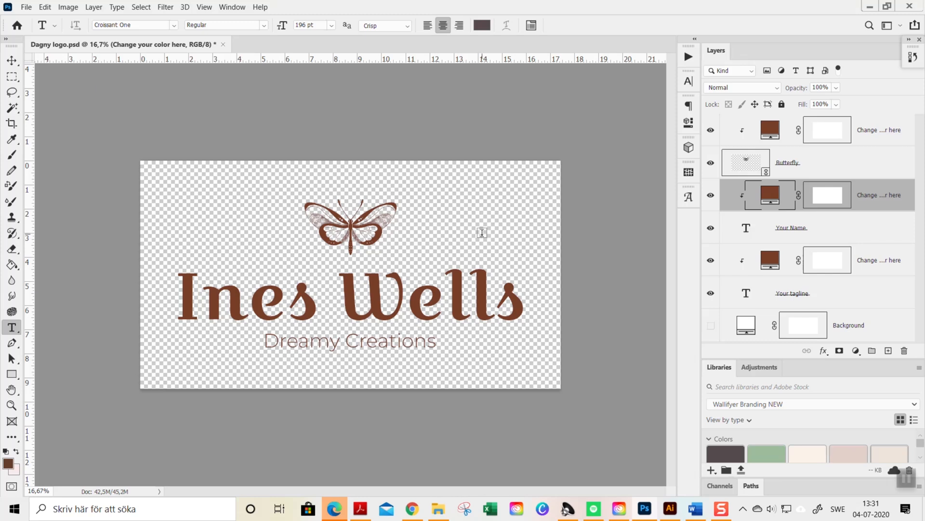
pyautogui.moveTo(491, 228)
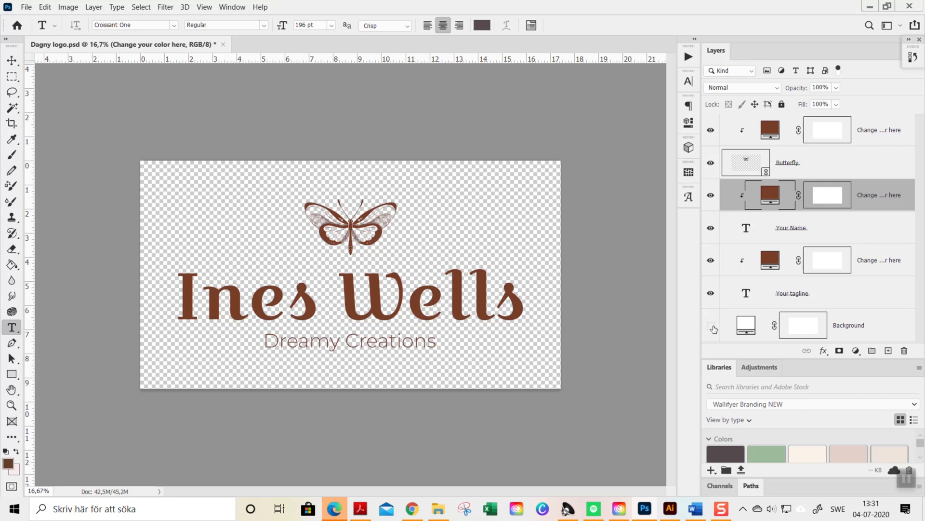
pyautogui.click(711, 326)
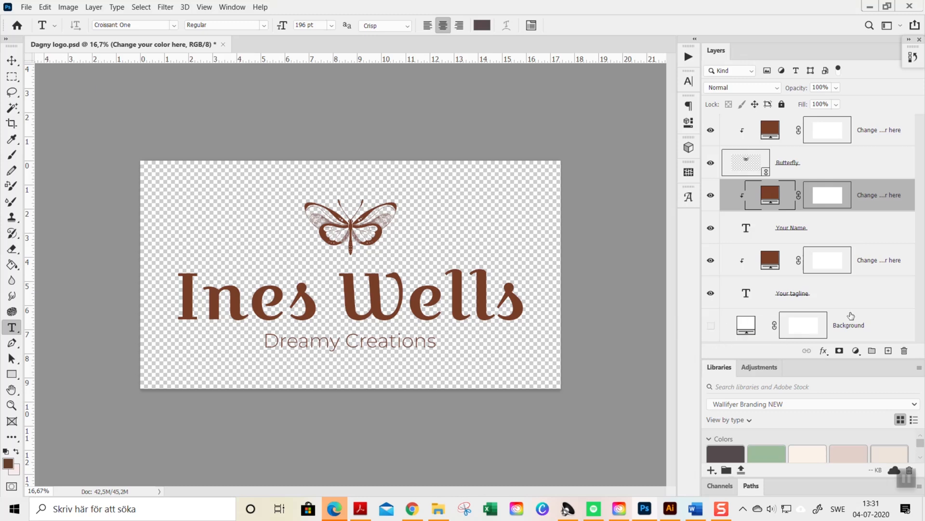
pyautogui.moveTo(870, 330)
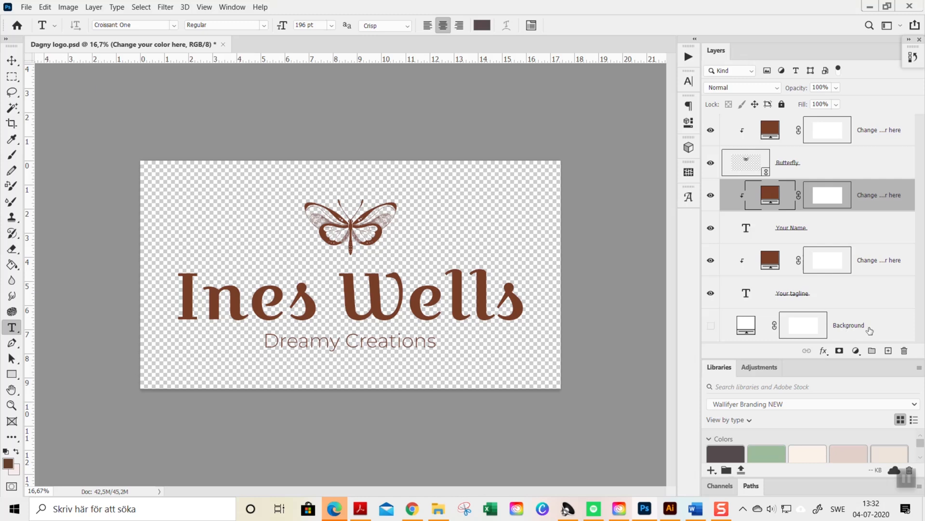
# Turn the Background layer's visibility back on to restore the white backdrop
pyautogui.click(711, 325)
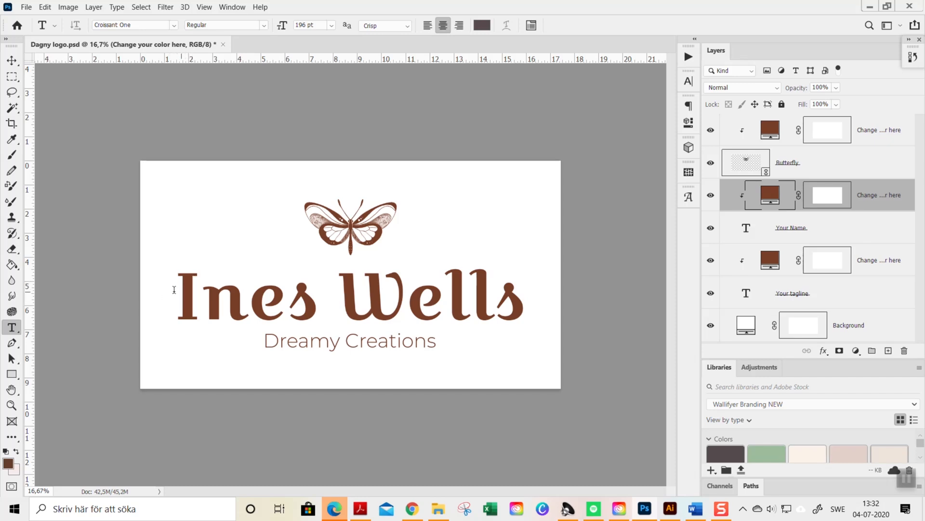
pyautogui.moveTo(526, 287)
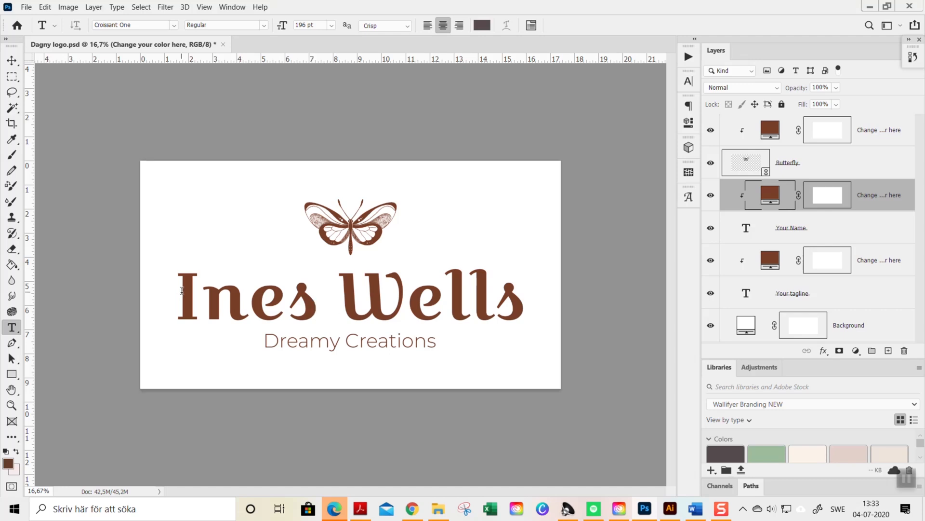
# Retype the Ines Wells name as 'Ulla & Co' and the tagline as 'Handmade with love'
pyautogui.click(183, 289)
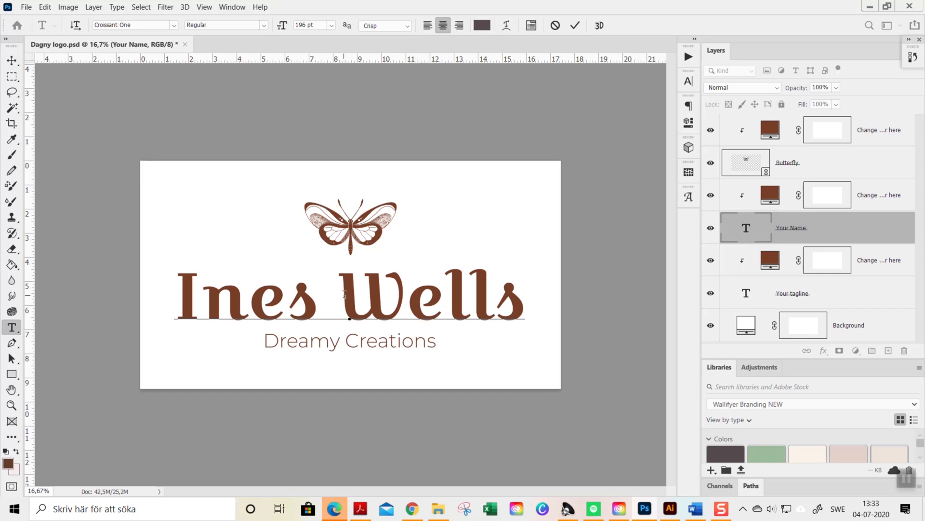
pyautogui.moveTo(791, 231)
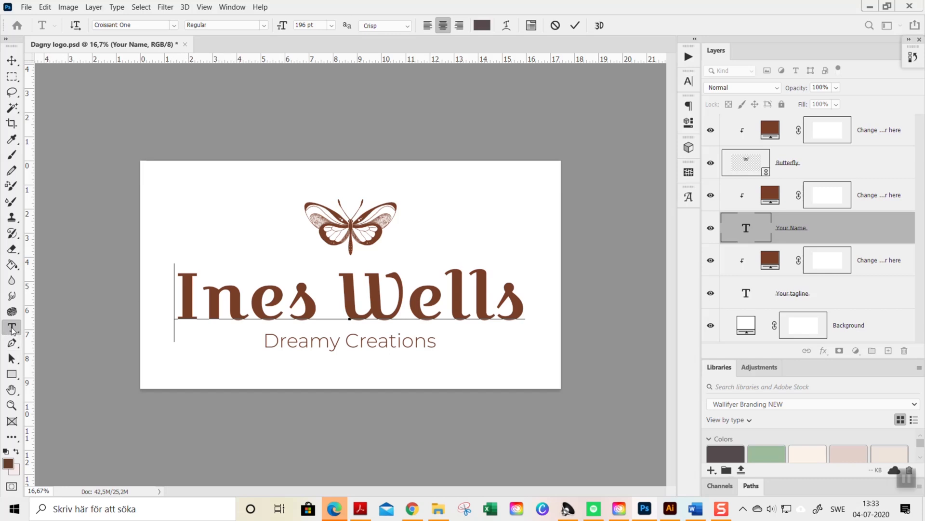
pyautogui.moveTo(11, 328)
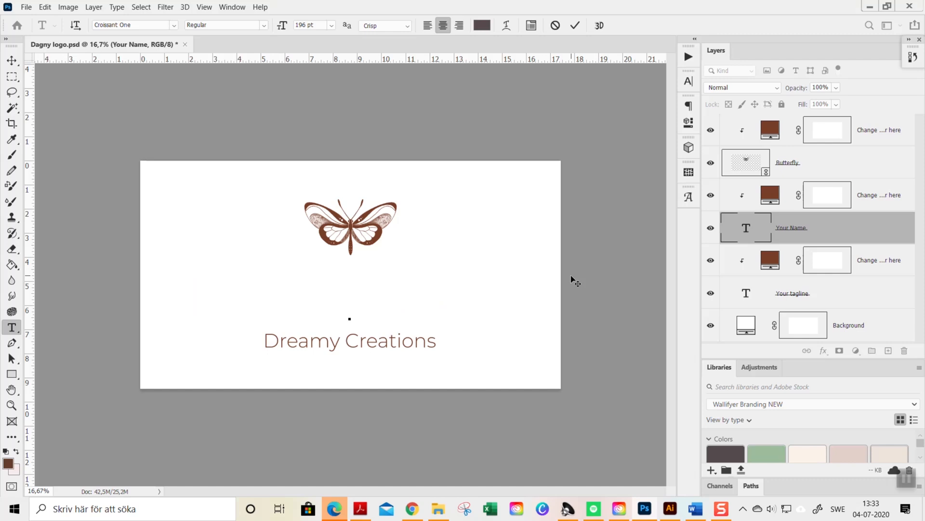
pyautogui.write('Ulla & Co')
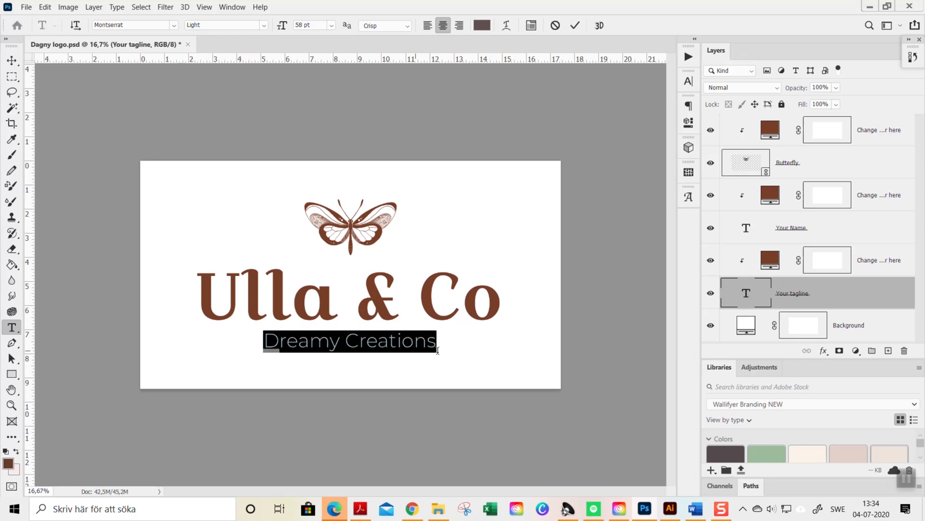
pyautogui.press('Delete')
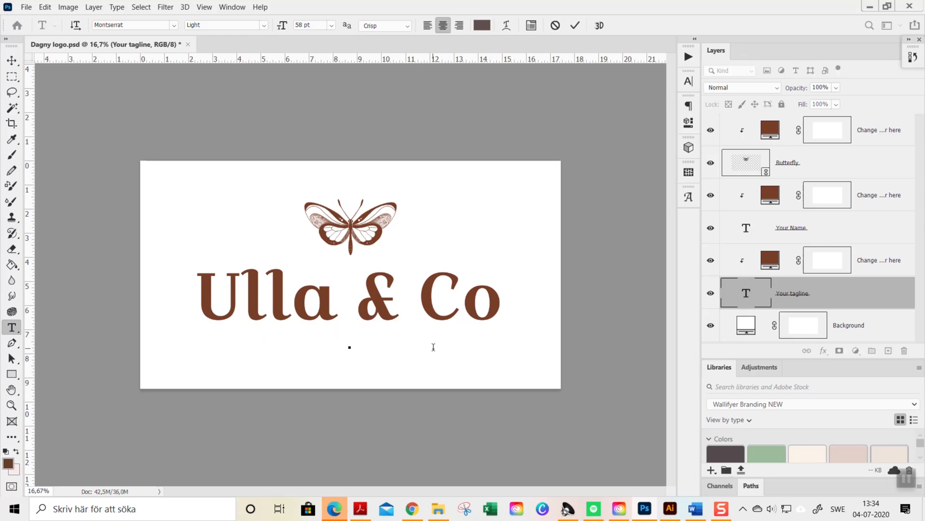
pyautogui.write('Handmade w')
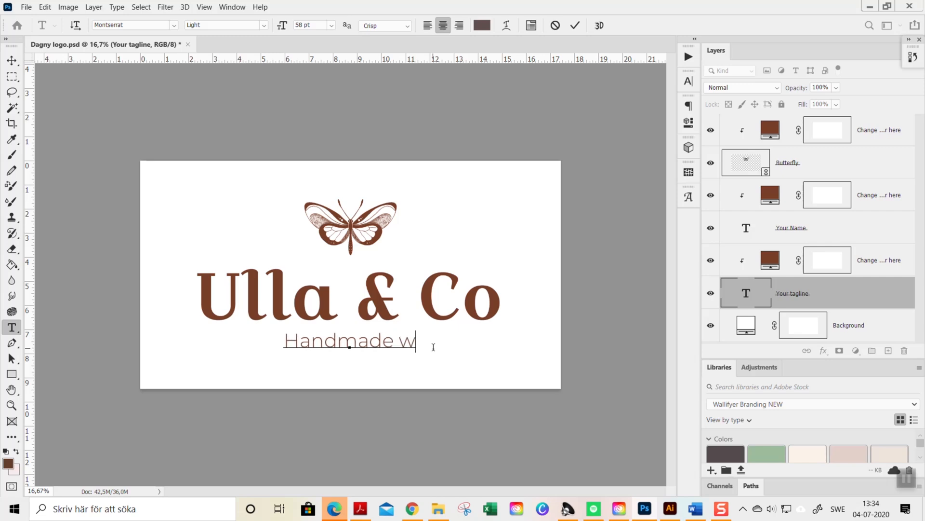
pyautogui.write('ith love')
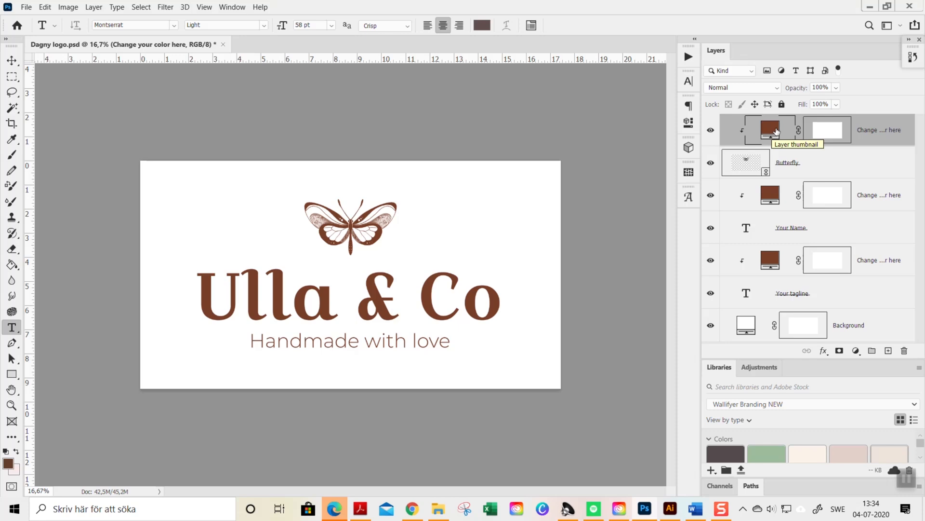
pyautogui.moveTo(744, 133)
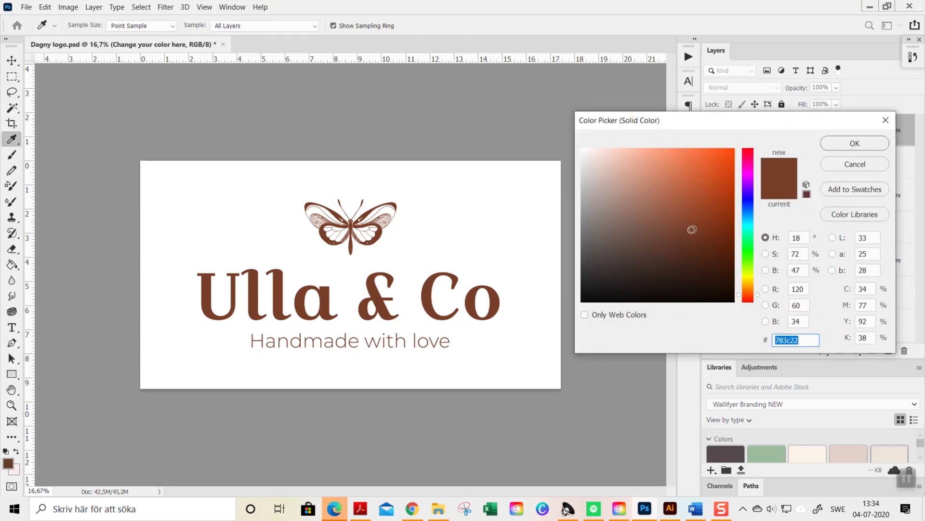
# Preview several lighter brown shades for the butterfly fill and select the hex value
pyautogui.click(614, 195)
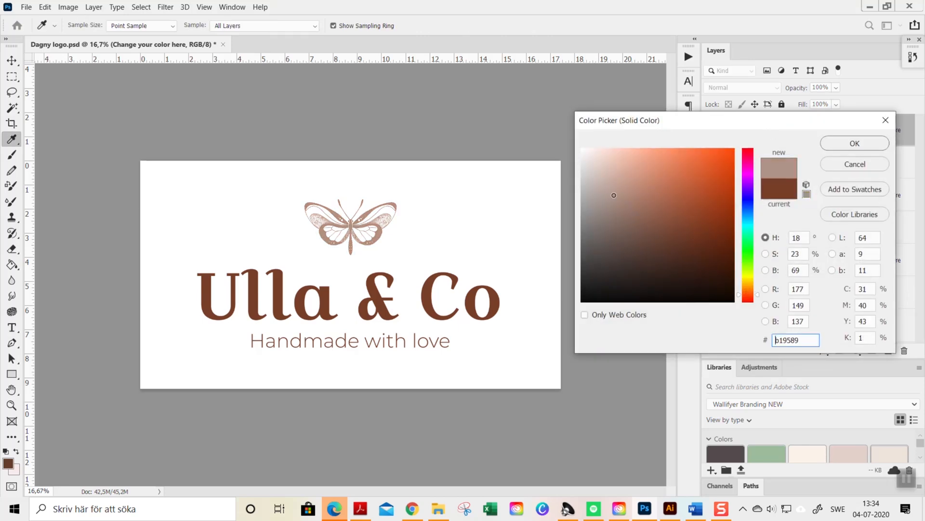
pyautogui.click(658, 246)
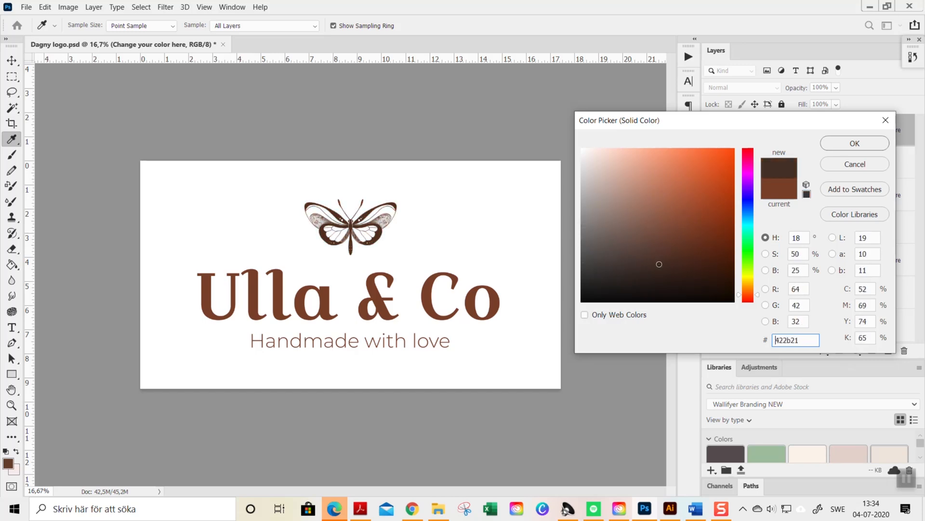
pyautogui.click(664, 202)
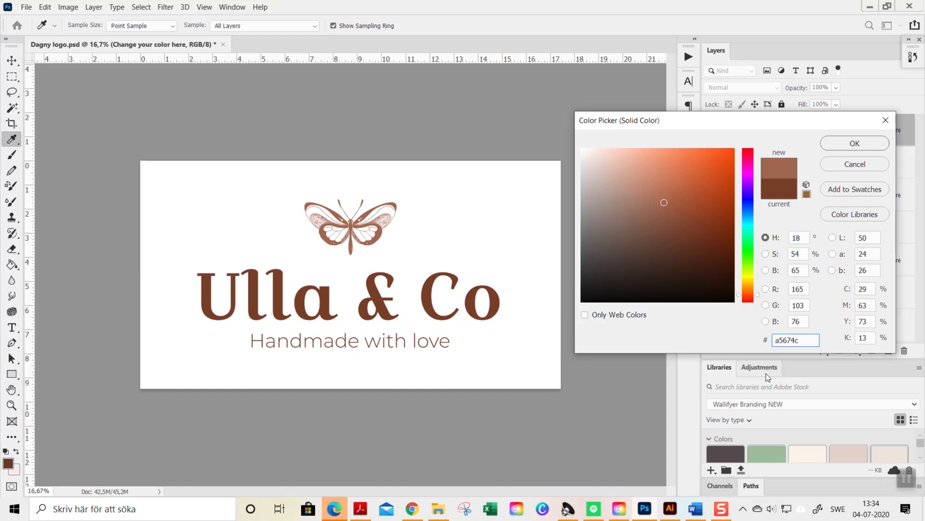
pyautogui.tripleClick(795, 339)
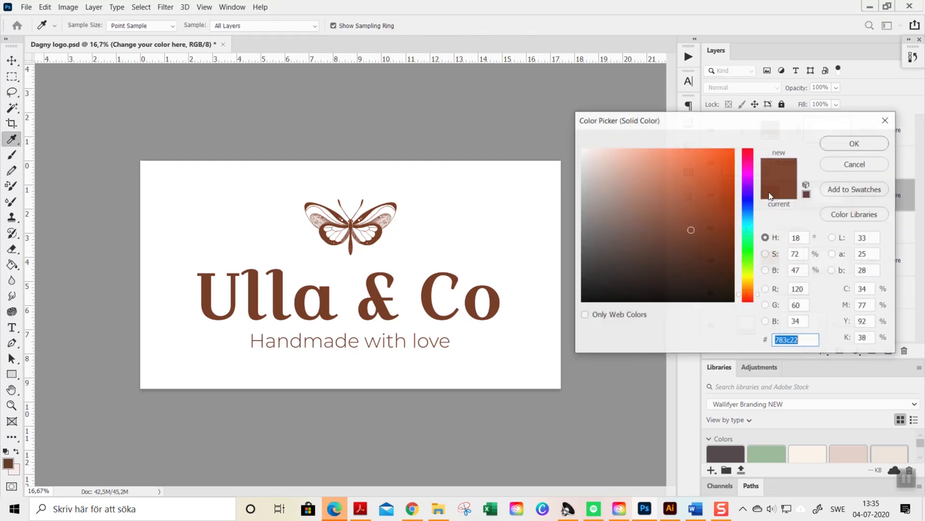
# Preview greyish, darker and orange-brown shades for the name and tagline, then confirm brown
pyautogui.click(629, 215)
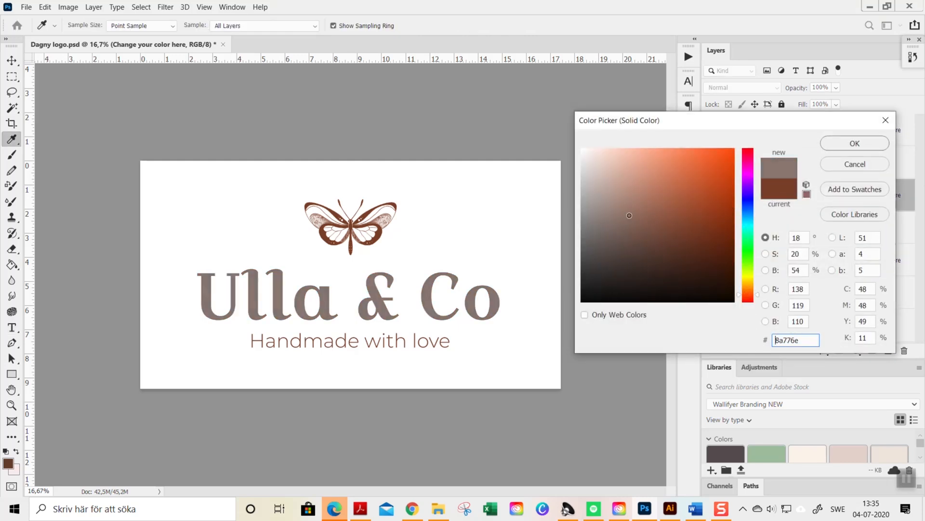
pyautogui.click(660, 240)
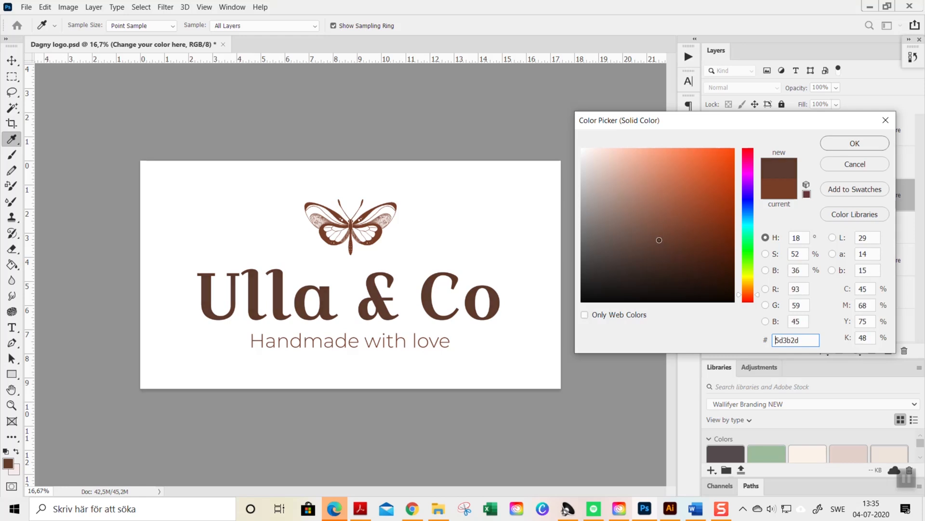
pyautogui.click(704, 201)
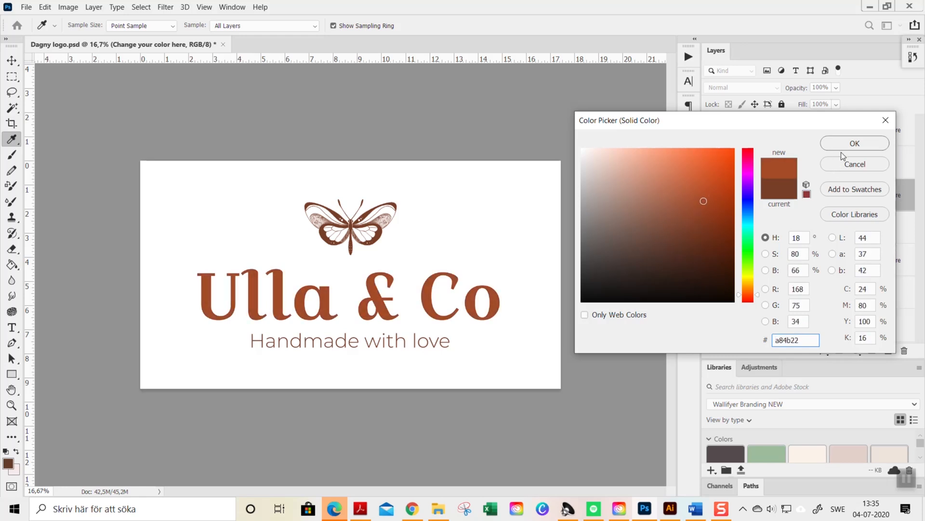
pyautogui.click(854, 143)
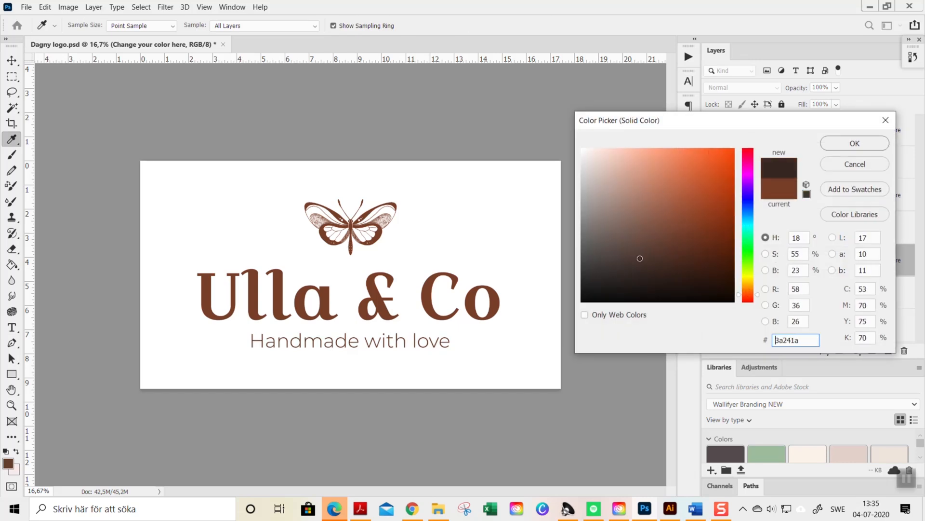
pyautogui.click(634, 192)
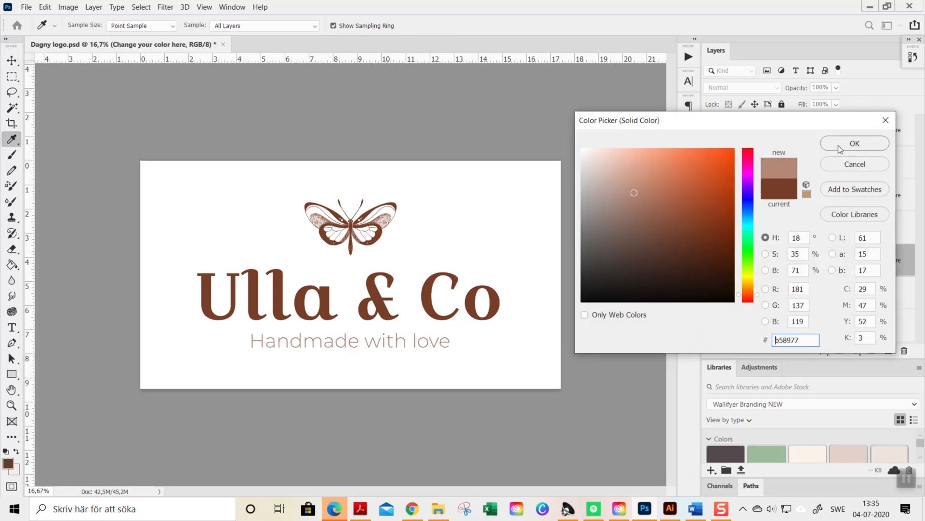
pyautogui.click(854, 143)
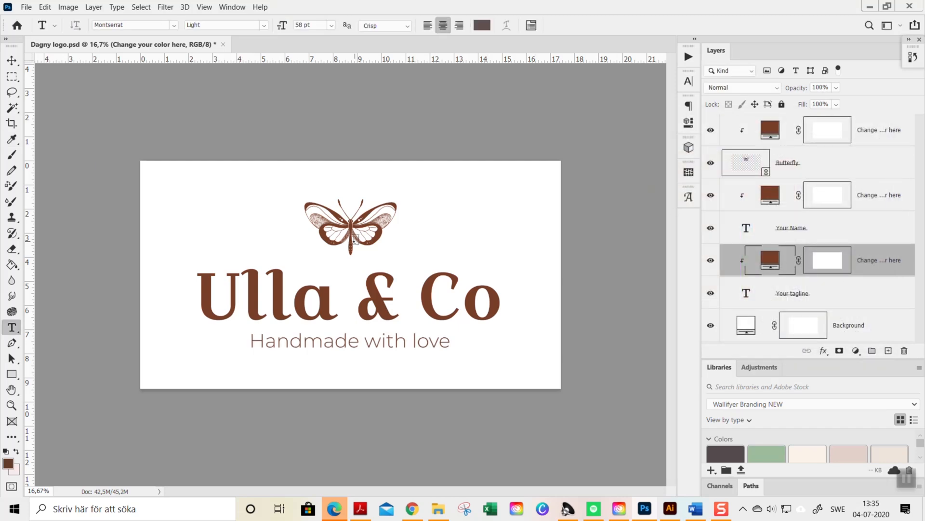
pyautogui.moveTo(215, 299)
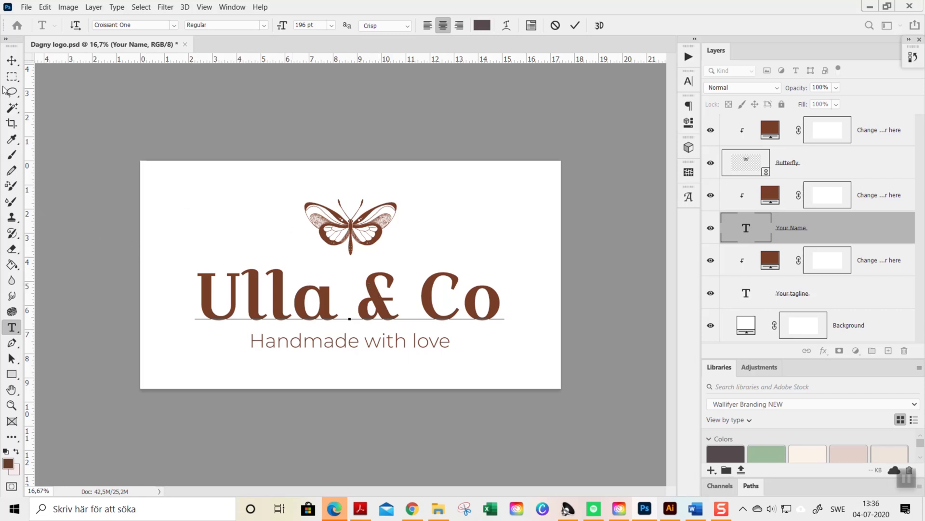
# Scale up the butterfly and shift it left to centre it above Ulla & Co
pyautogui.click(11, 60)
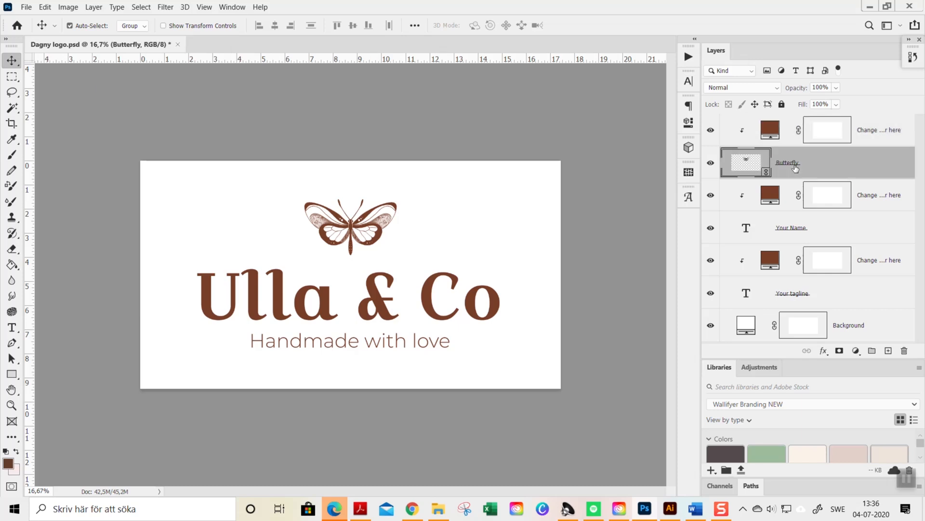
pyautogui.moveTo(797, 171)
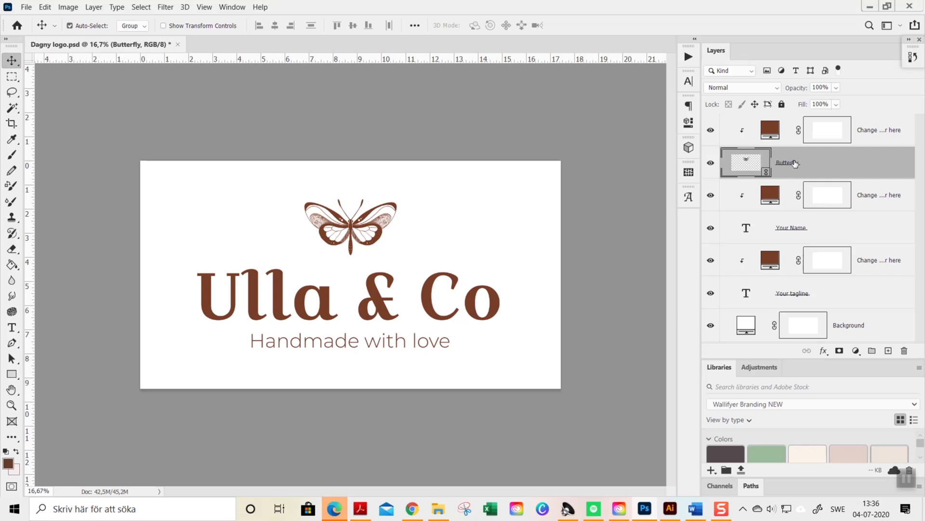
pyautogui.moveTo(803, 170)
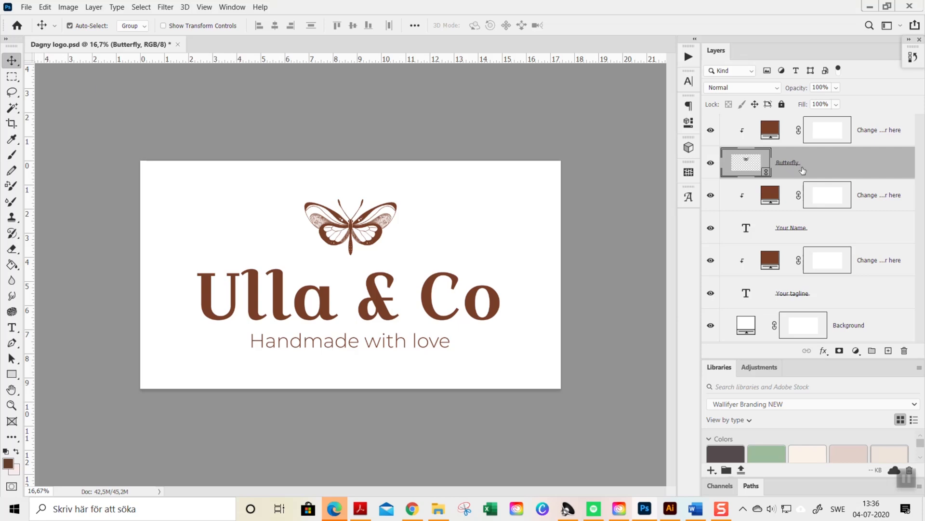
pyautogui.moveTo(803, 172)
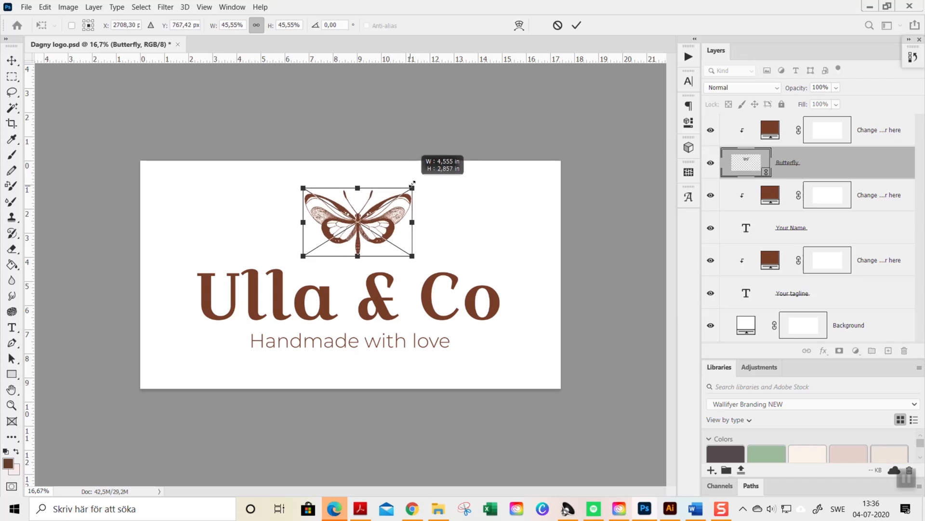
pyautogui.moveTo(414, 187); pyautogui.dragTo(412, 189)
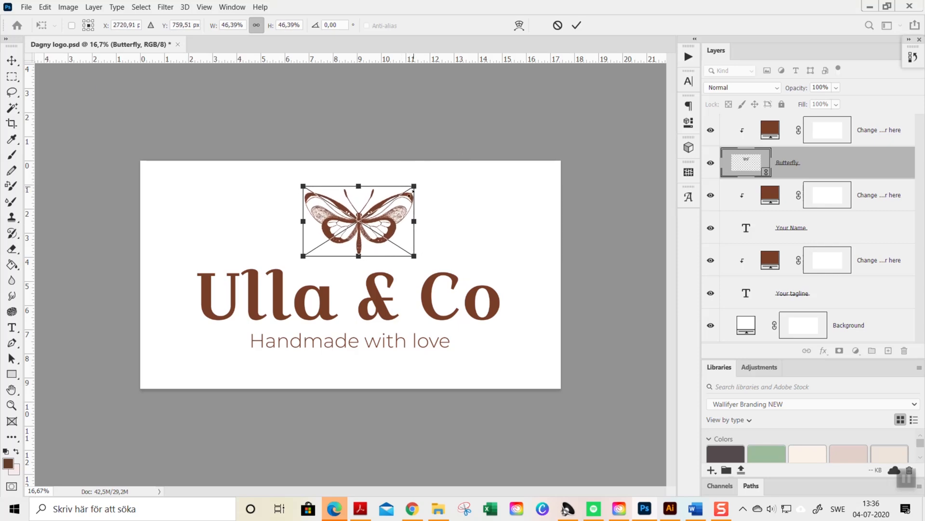
pyautogui.moveTo(358, 221); pyautogui.dragTo(350, 222)
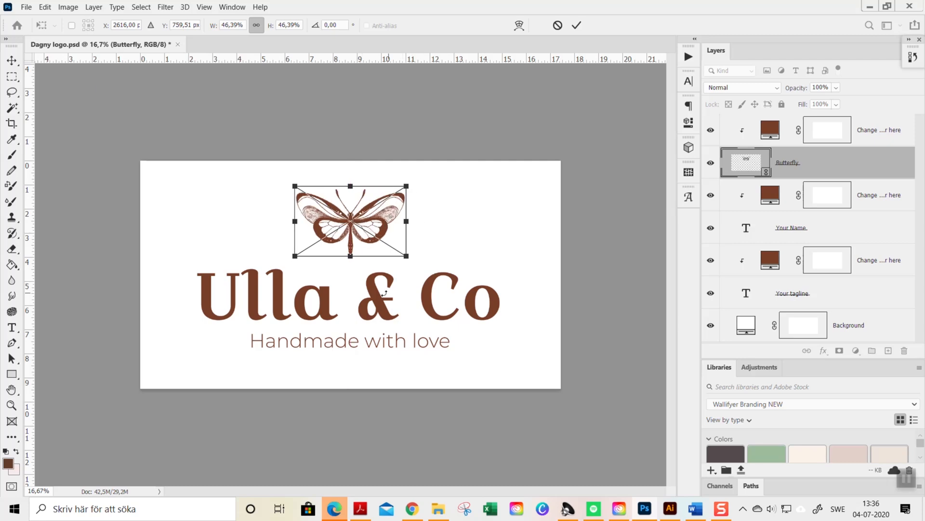
pyautogui.click(11, 61)
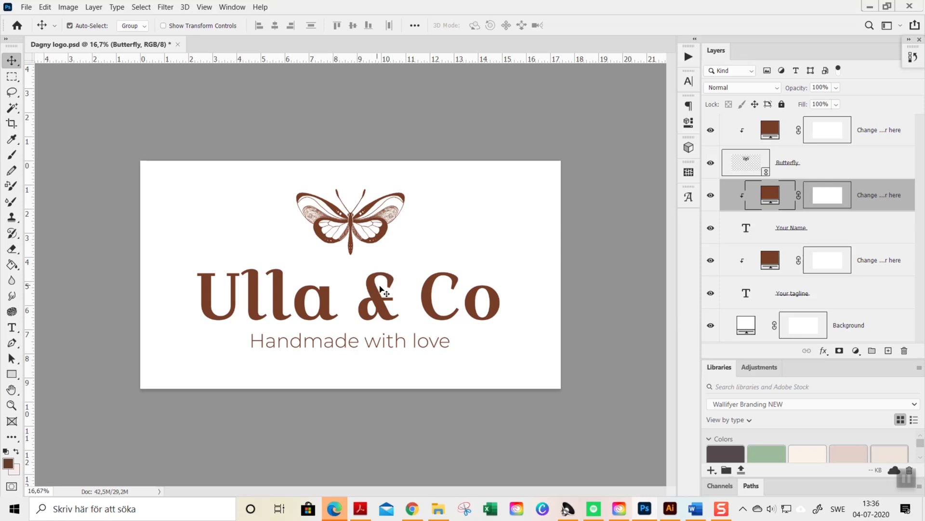
pyautogui.click(792, 227)
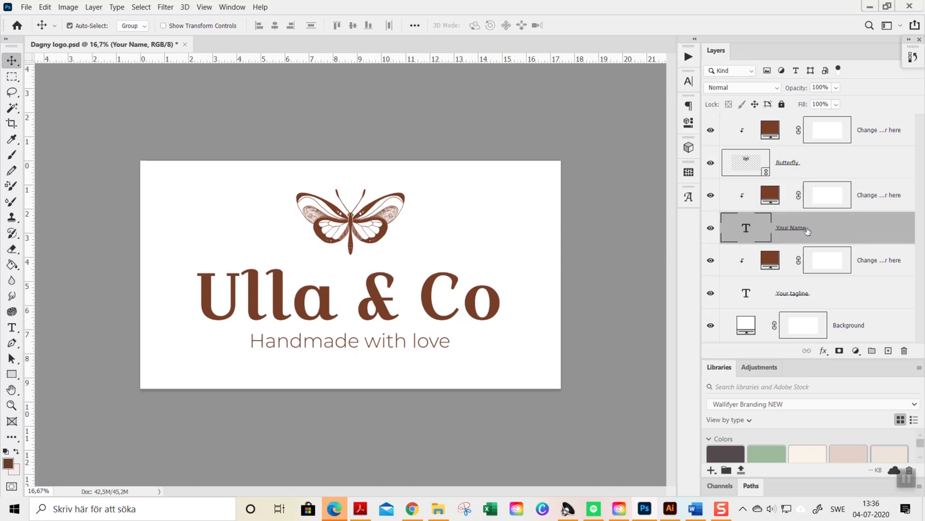
pyautogui.moveTo(404, 267)
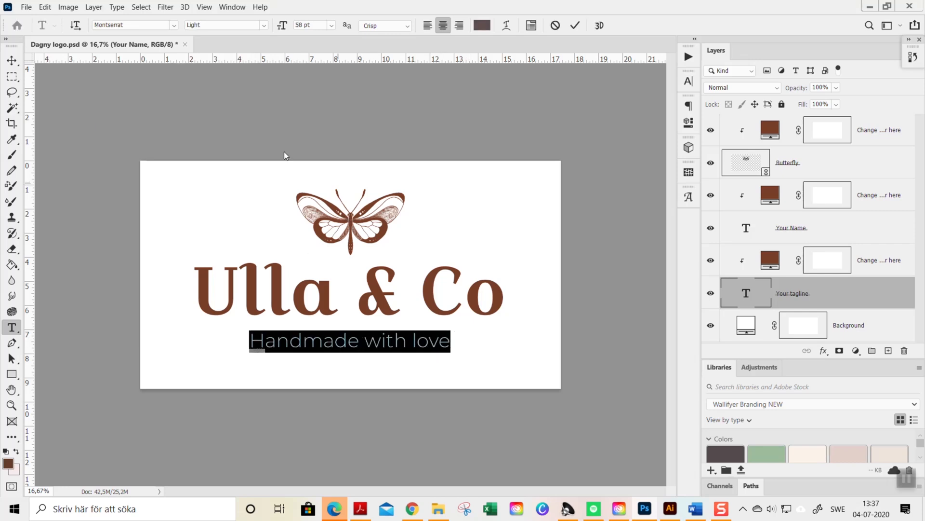
# Commit the edit to the 'Handmade with love' tagline text
pyautogui.click(10, 60)
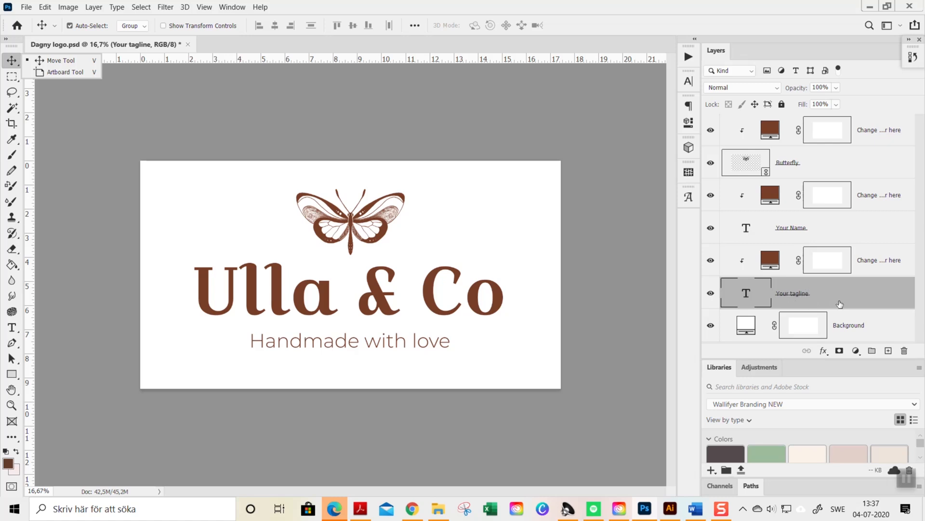
pyautogui.moveTo(823, 348)
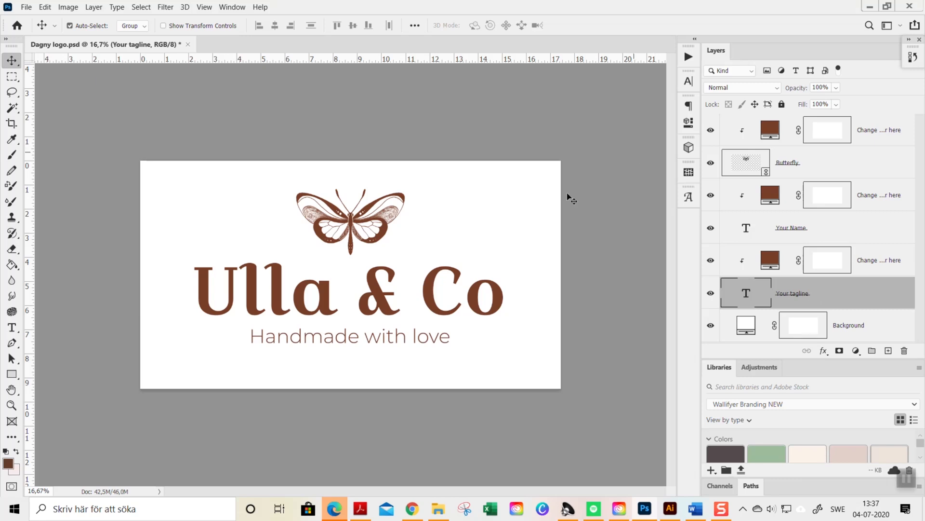
pyautogui.moveTo(527, 264)
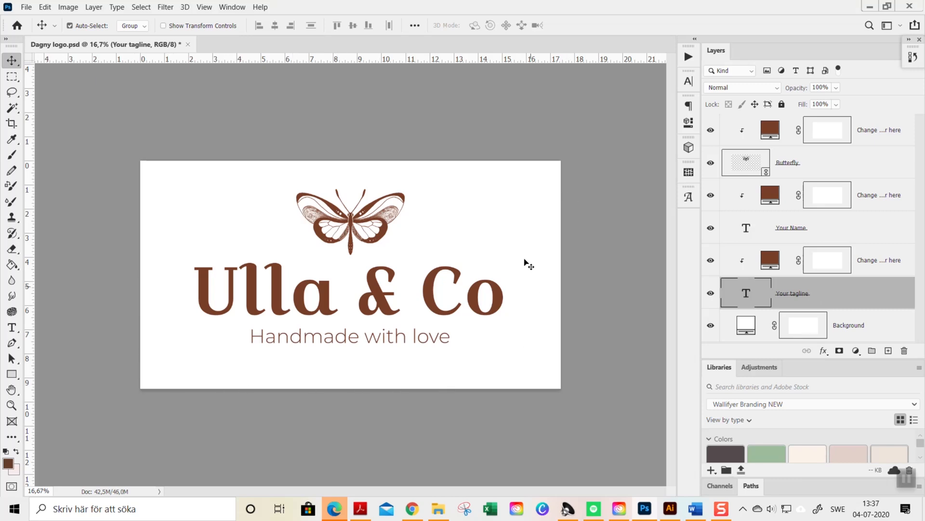
pyautogui.moveTo(578, 363)
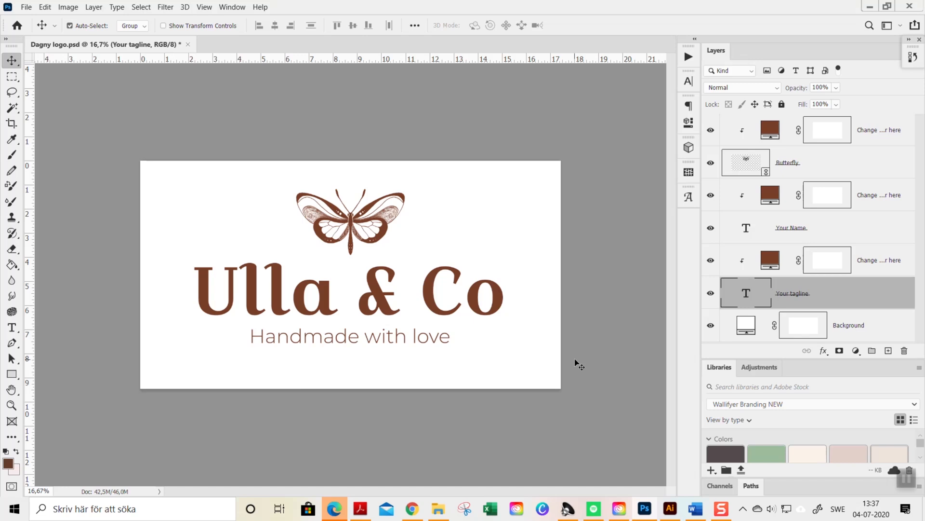
pyautogui.moveTo(582, 369)
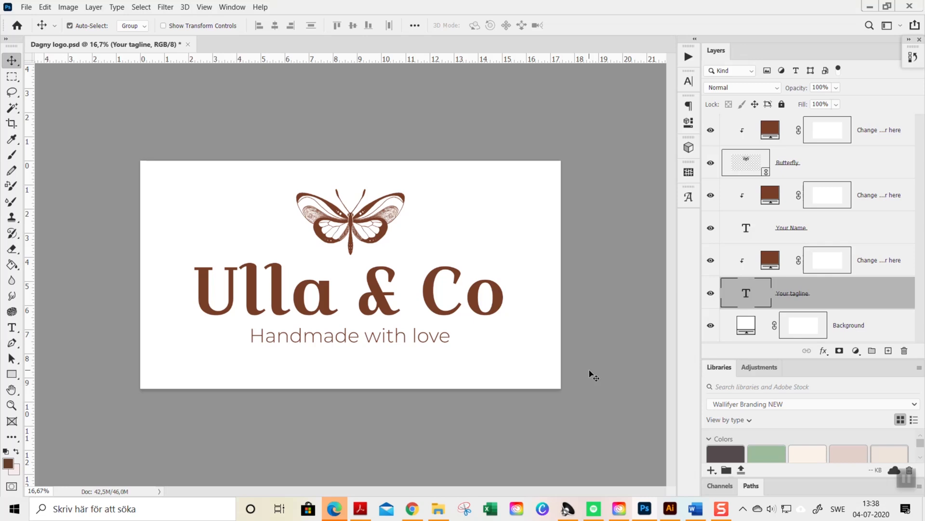
pyautogui.moveTo(620, 372)
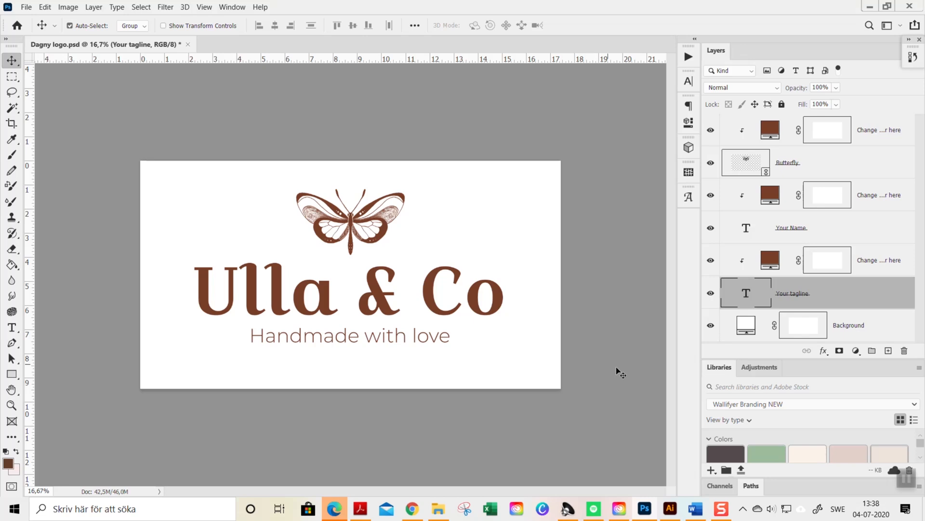
# Hide the white Background layer to reveal transparency and make it the active layer
pyautogui.click(710, 326)
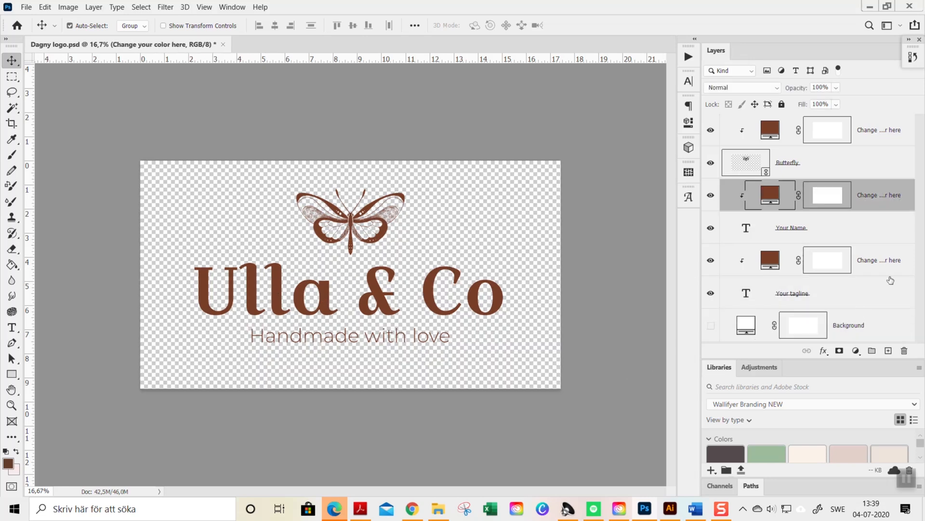
pyautogui.click(792, 292)
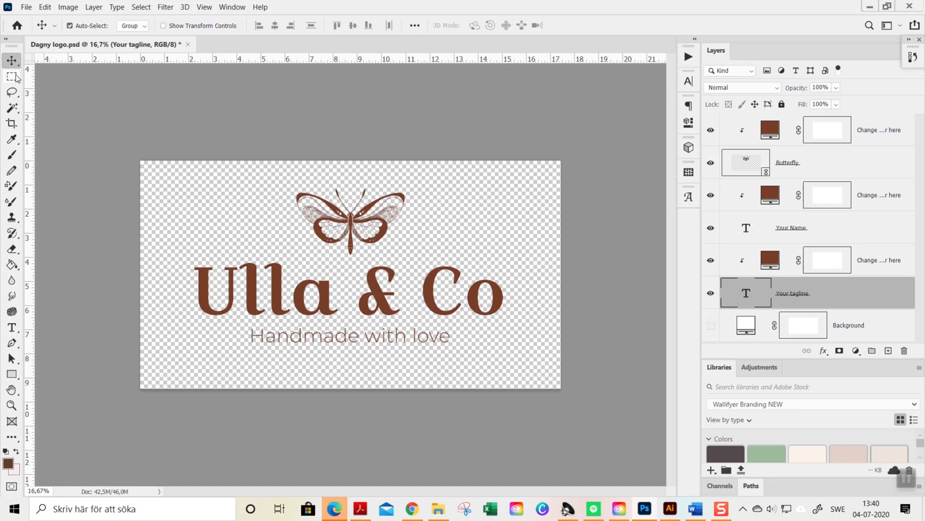
pyautogui.click(11, 76)
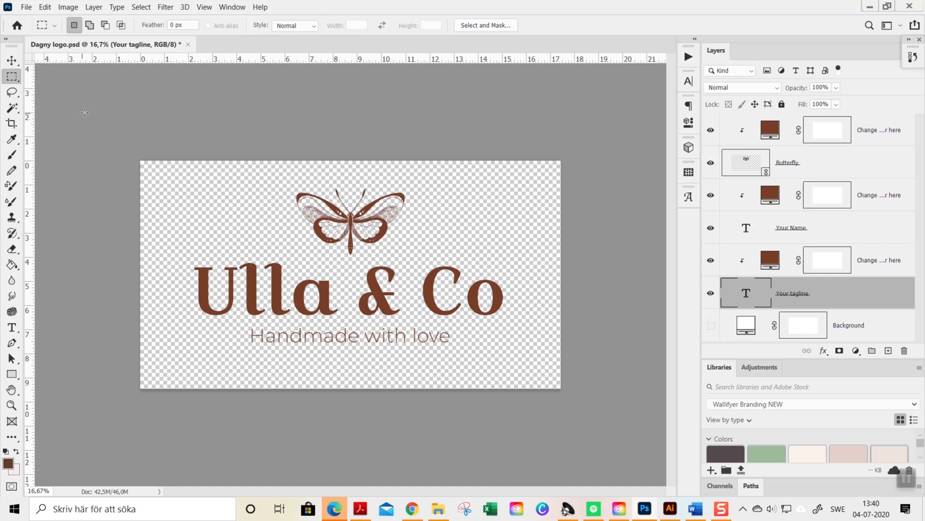
pyautogui.click(712, 326)
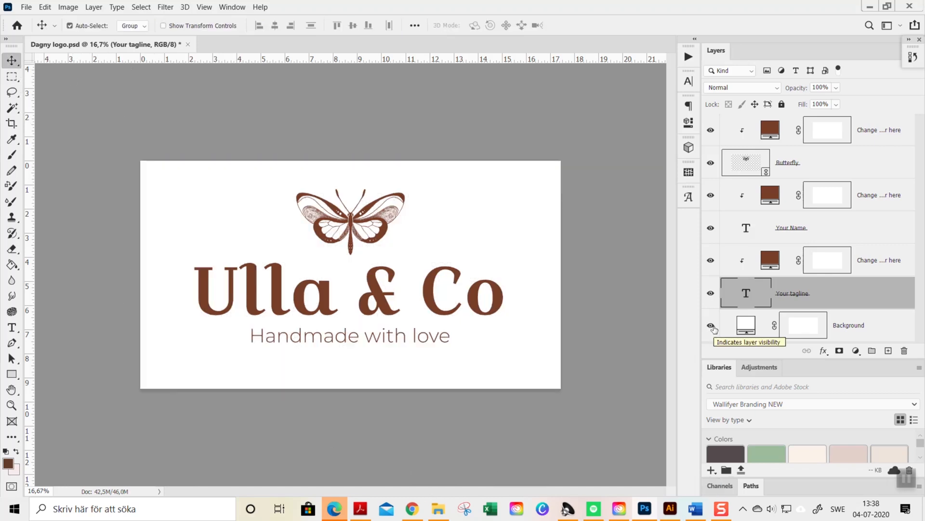
pyautogui.click(712, 329)
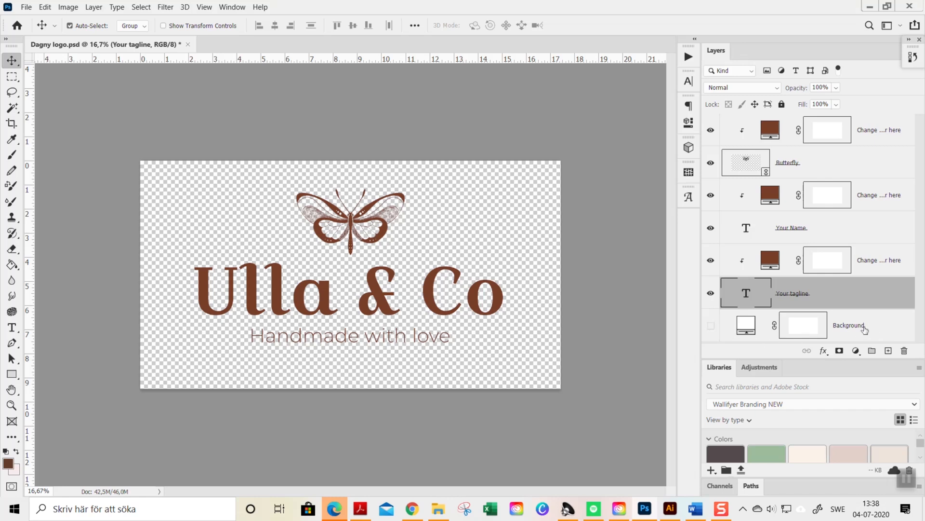
pyautogui.click(848, 325)
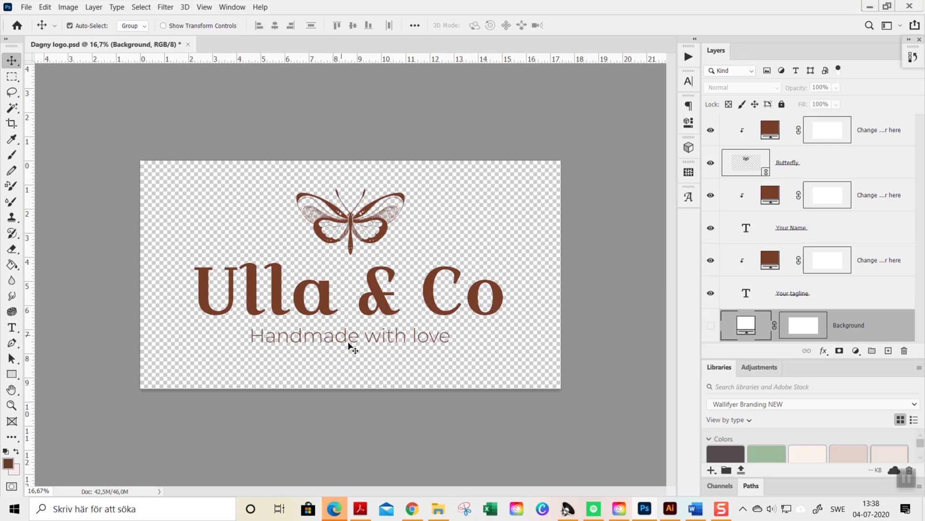
pyautogui.moveTo(134, 133)
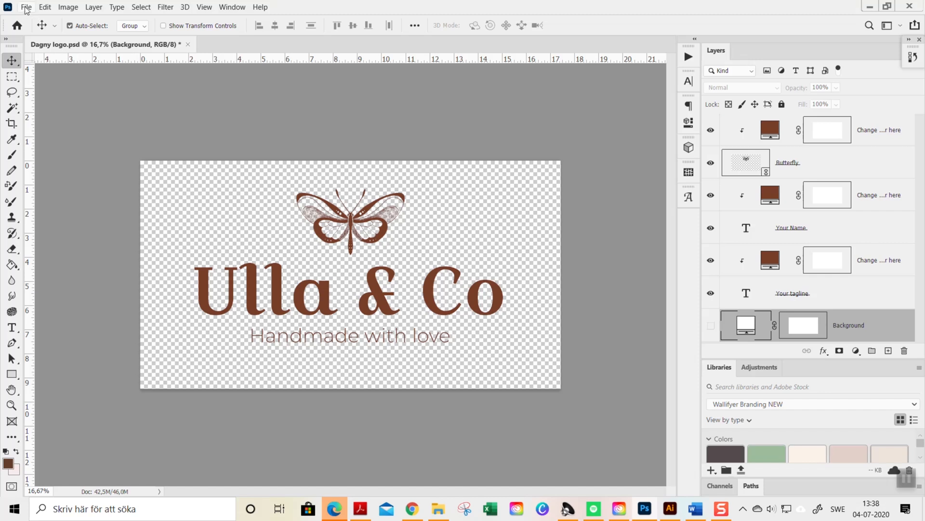
pyautogui.click(26, 6)
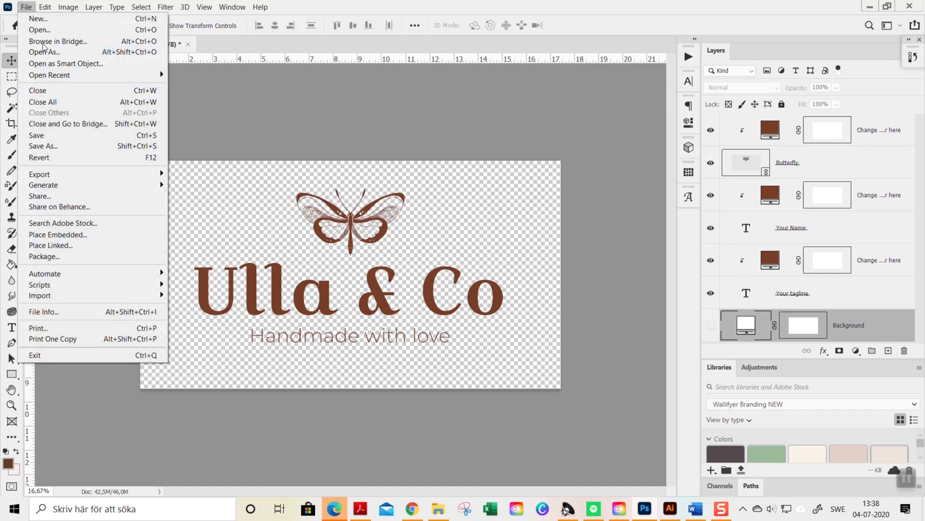
pyautogui.moveTo(39, 173)
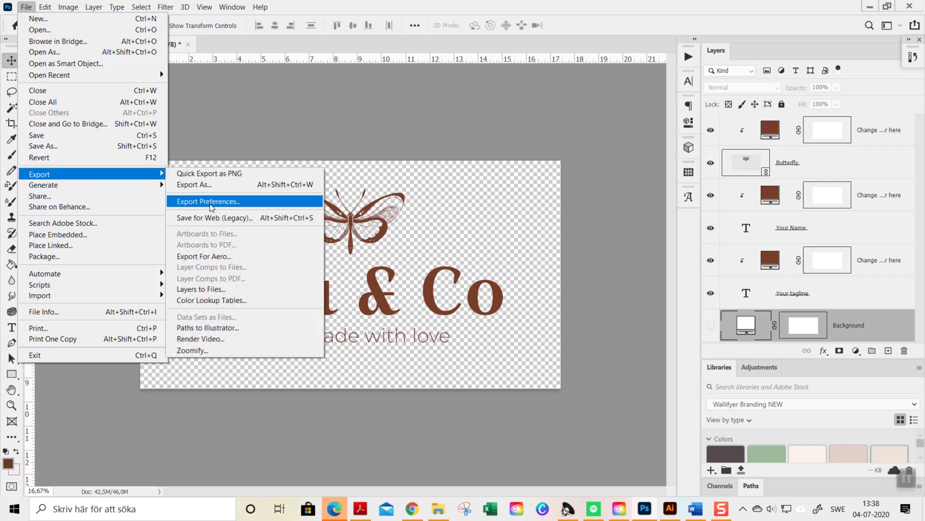
pyautogui.moveTo(216, 220)
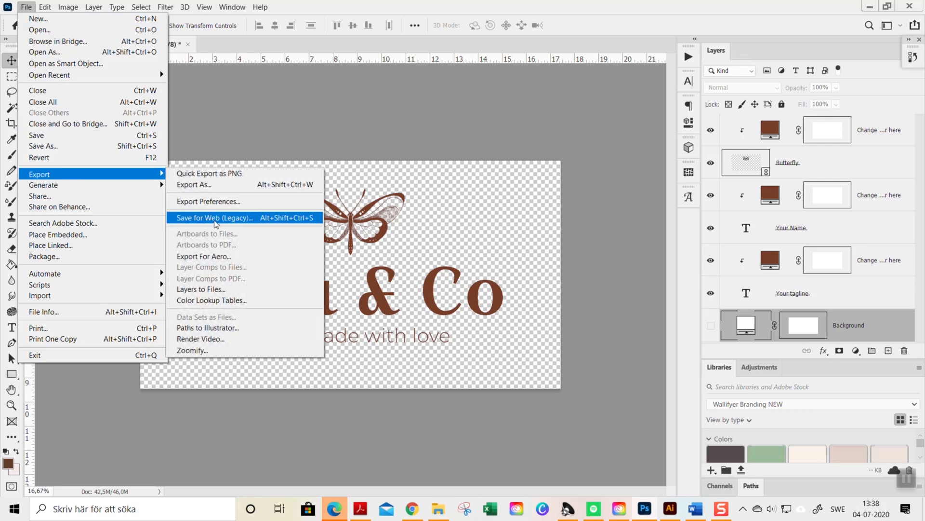
pyautogui.moveTo(193, 184)
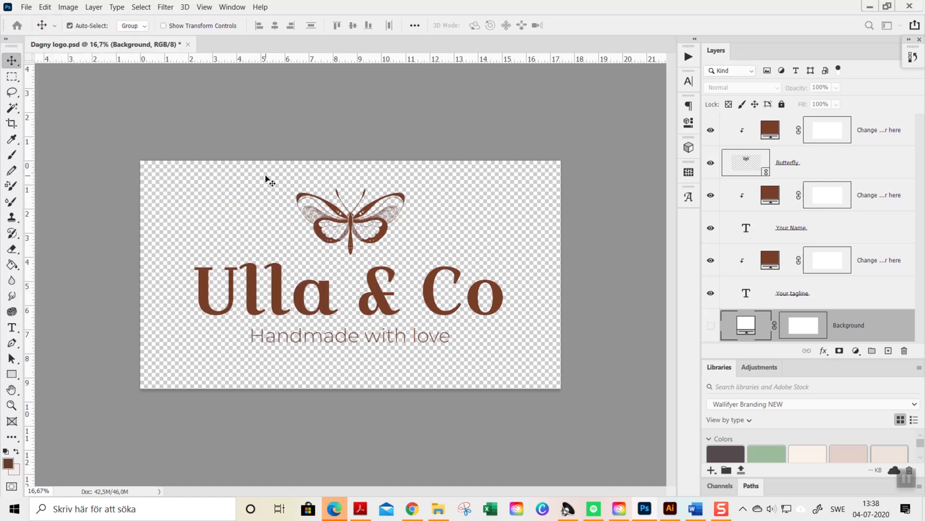
# Export the logo as a PNG with transparency instead of JPG
pyautogui.click(26, 7)
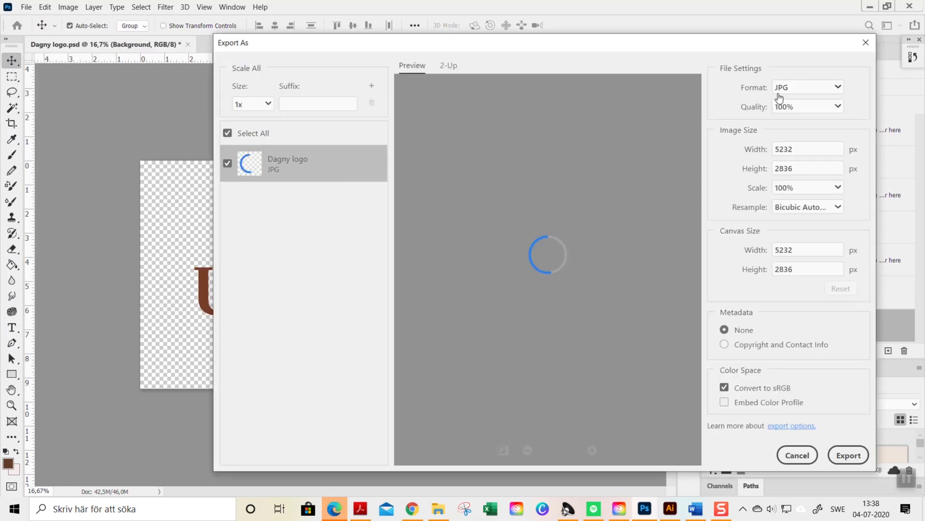
pyautogui.click(809, 87)
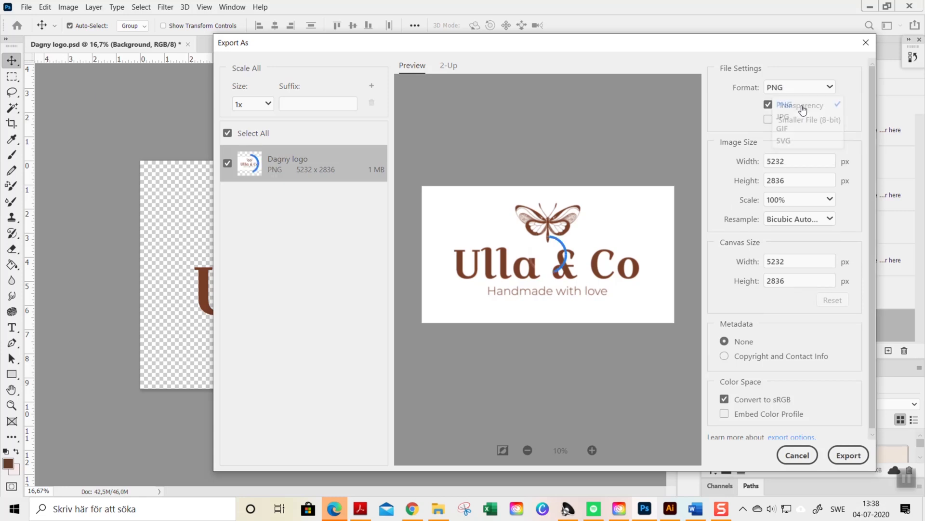
pyautogui.click(798, 87)
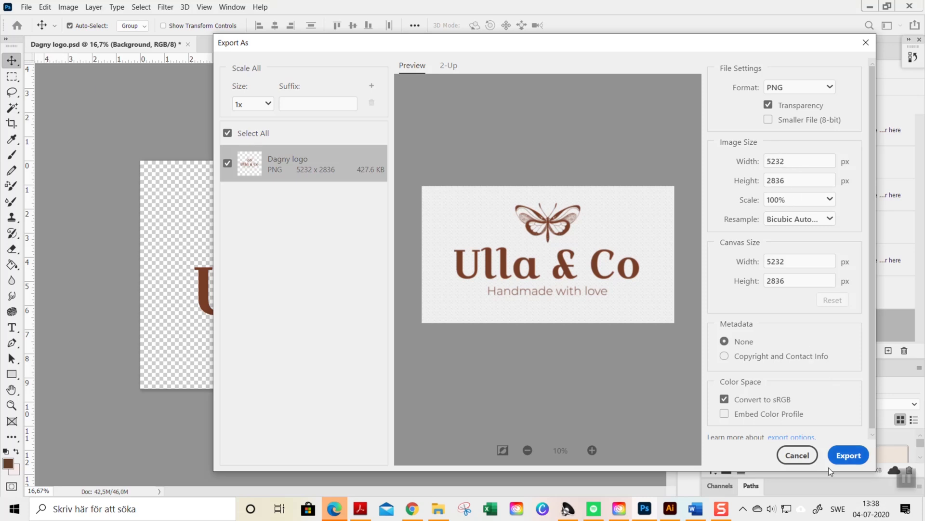
pyautogui.click(26, 7)
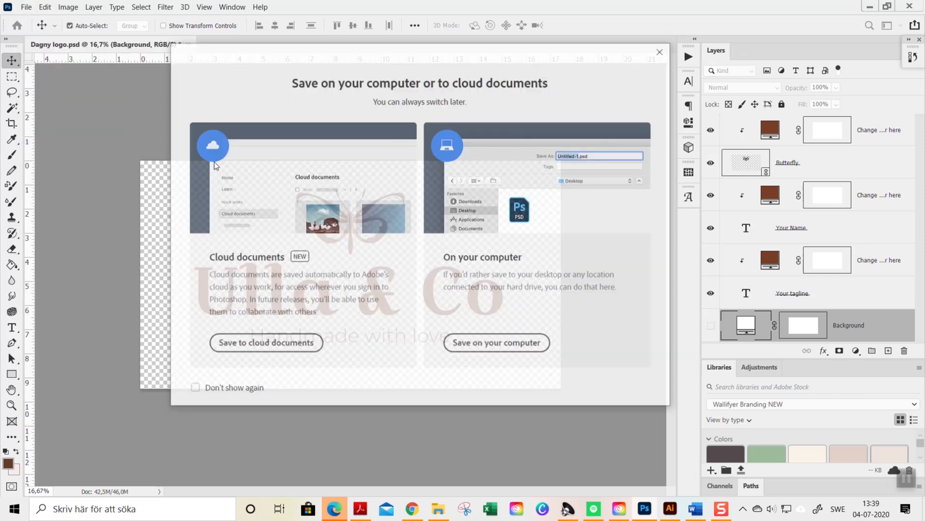
# Choose saving to the computer, pick PNG format, then close the Save As dialog unsaved
pyautogui.click(497, 342)
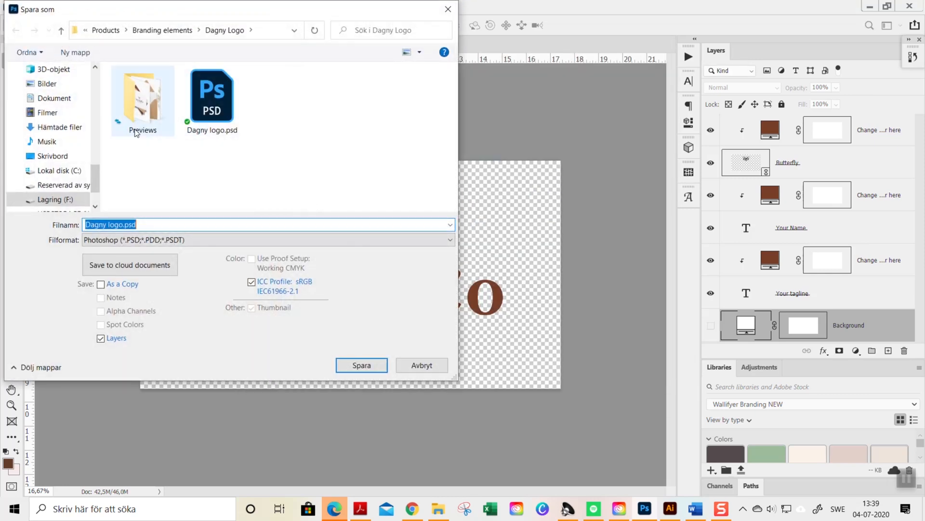
pyautogui.click(266, 239)
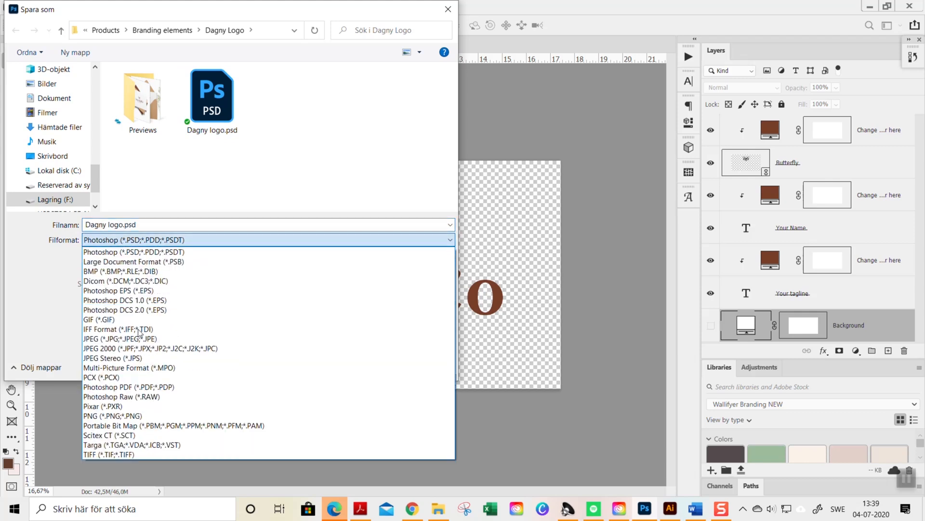
pyautogui.click(112, 415)
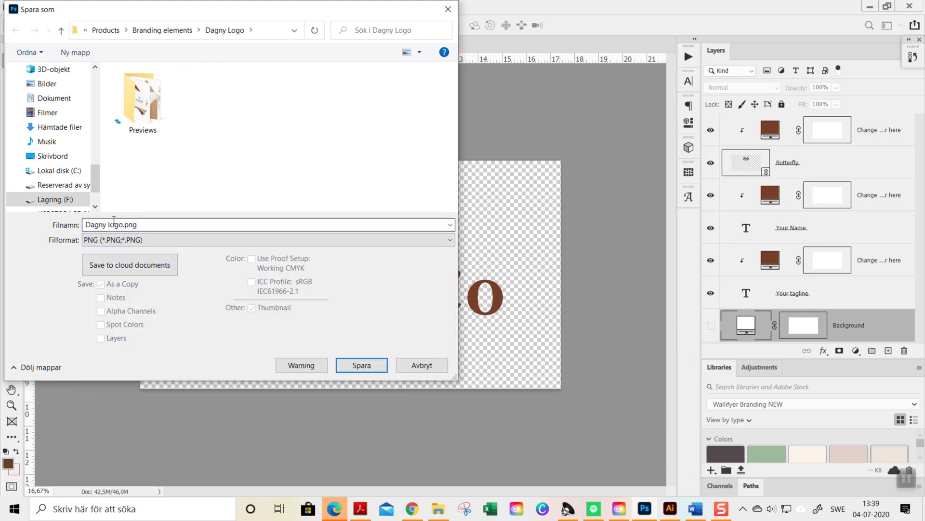
pyautogui.moveTo(448, 10)
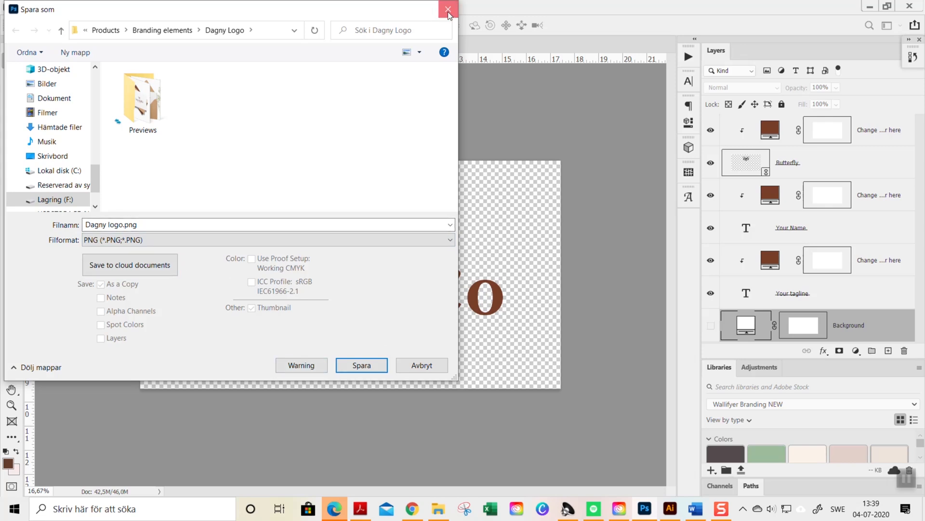
pyautogui.click(448, 10)
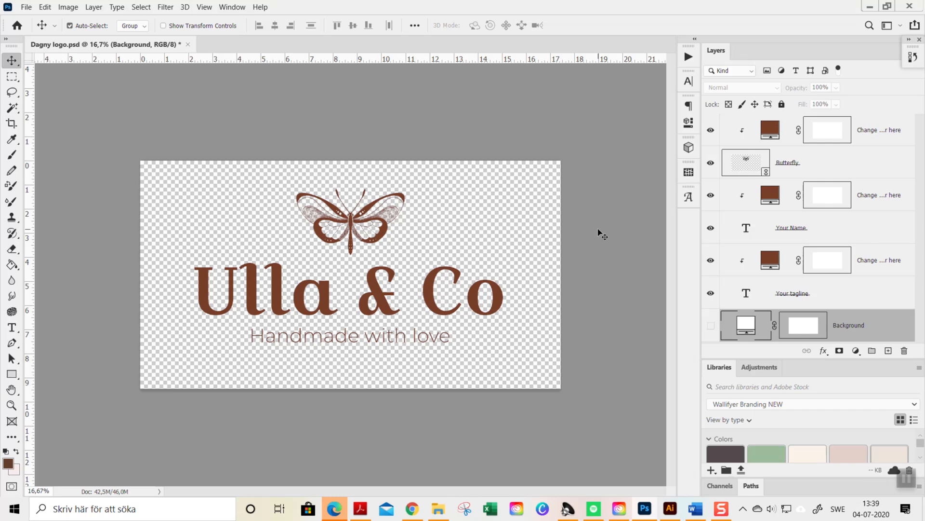
pyautogui.moveTo(602, 236)
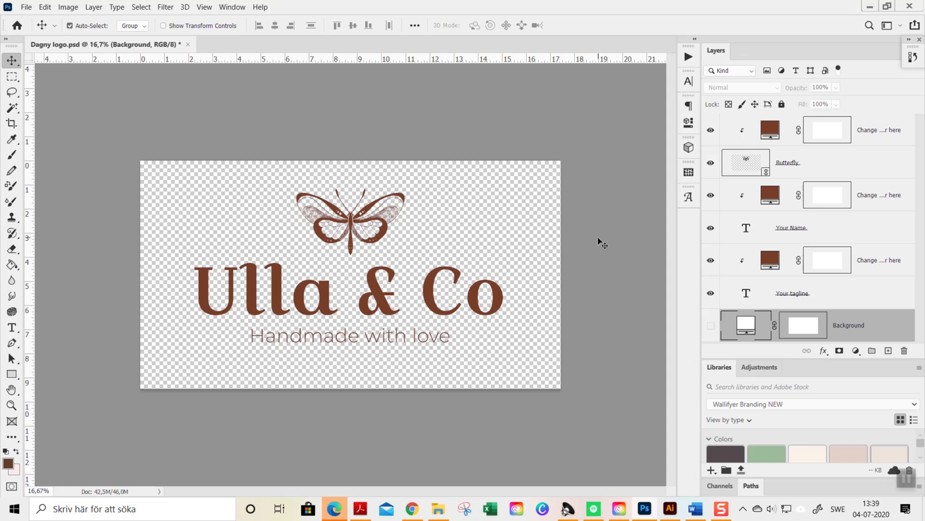
pyautogui.moveTo(598, 242)
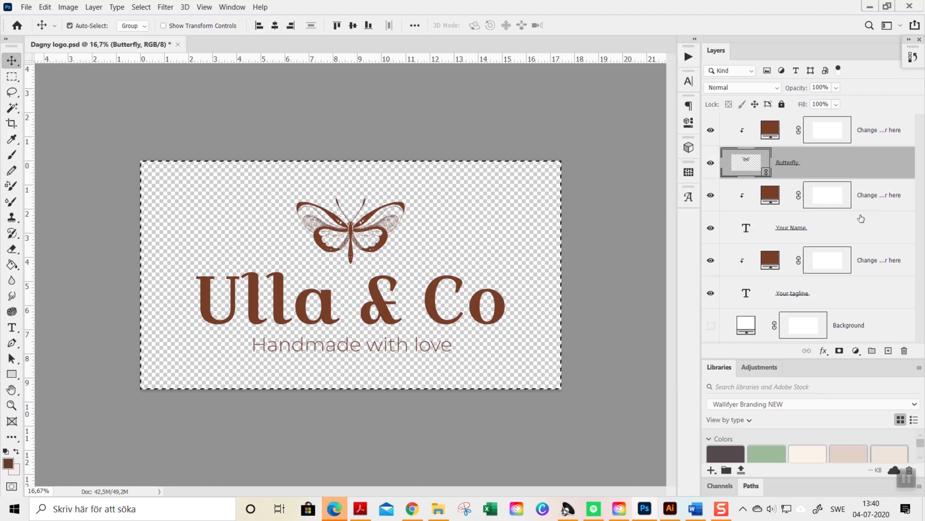
pyautogui.click(790, 227)
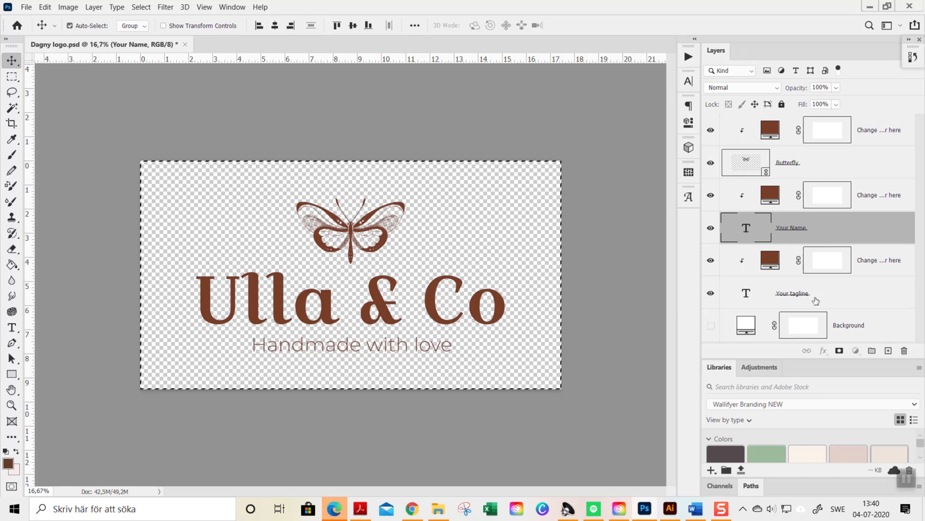
pyautogui.click(797, 292)
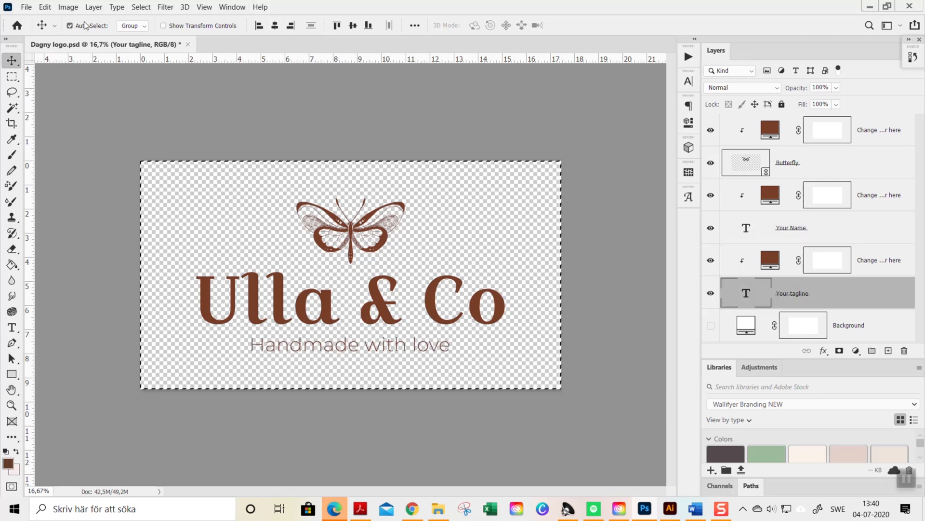
pyautogui.click(141, 7)
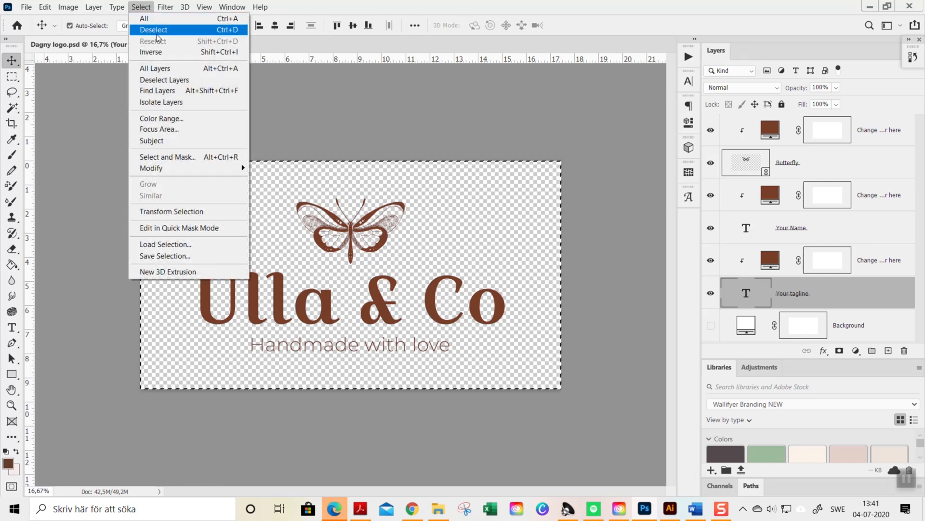
pyautogui.click(153, 29)
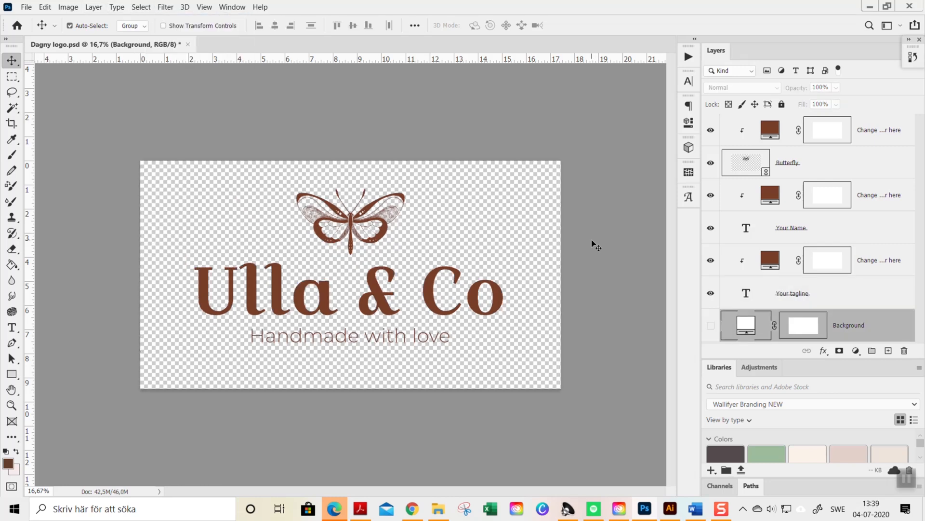